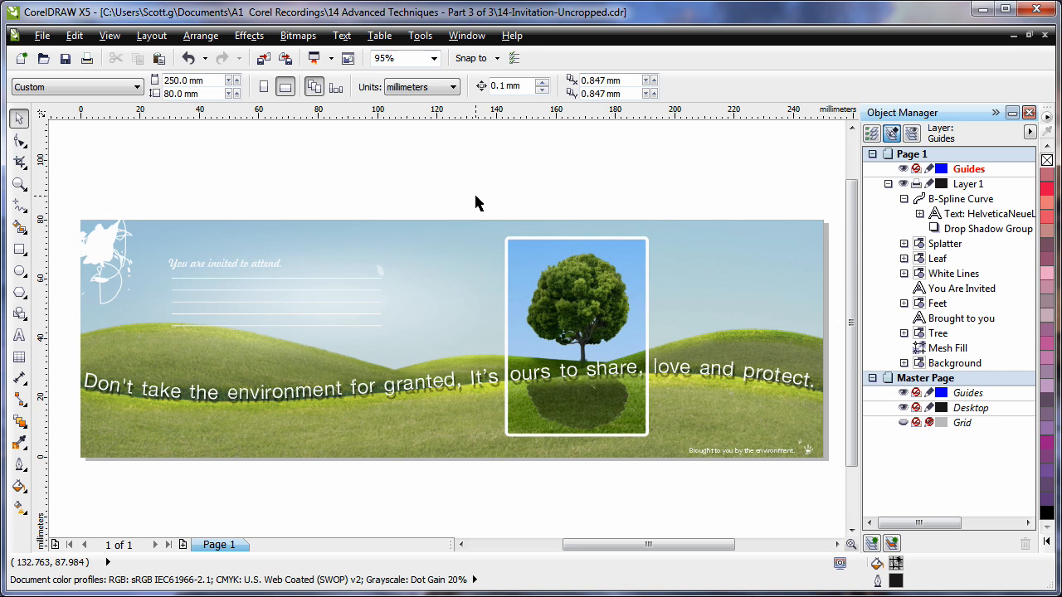
mouse_move(475, 206)
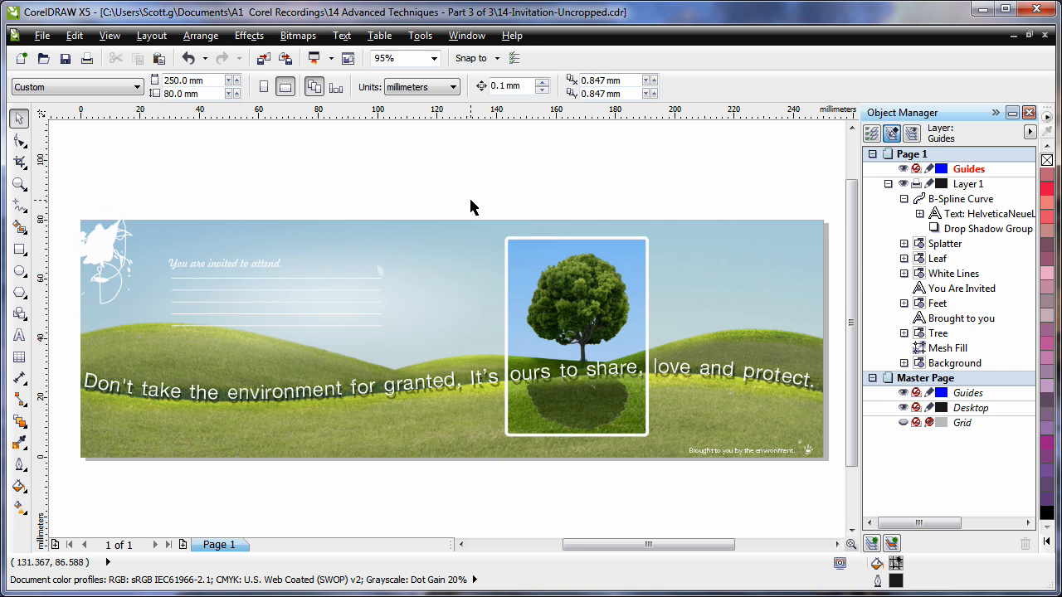
mouse_move(829, 206)
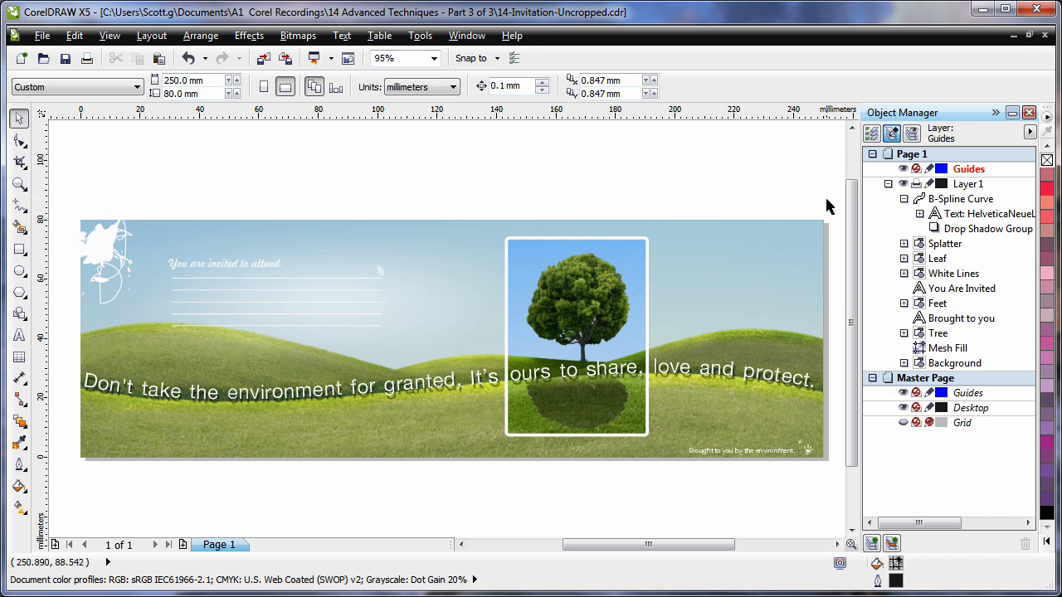
mouse_move(511, 490)
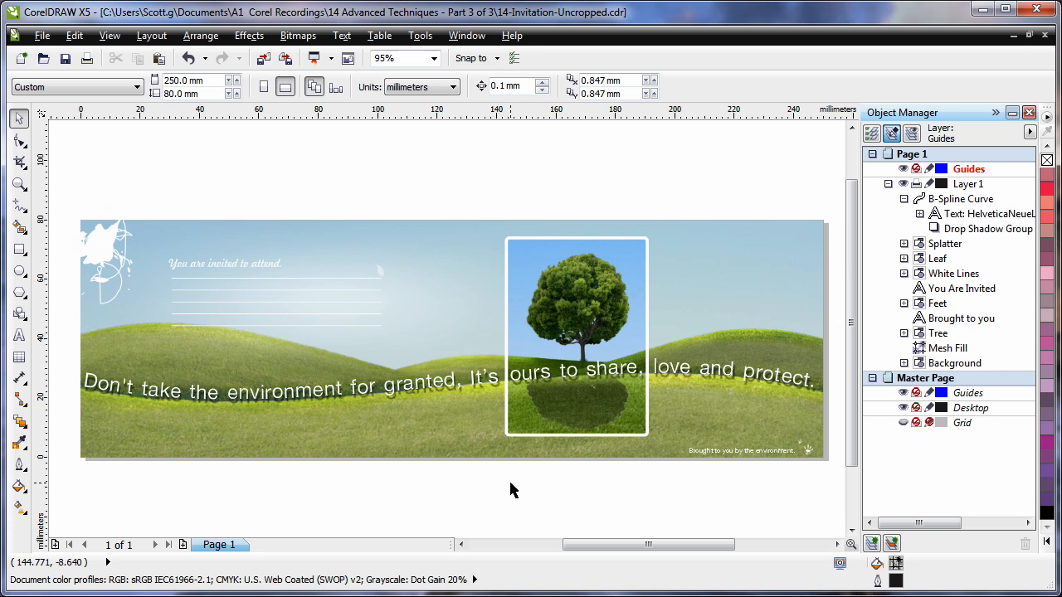
Step: Enable Snap to Page from the Snap To dropdown
left_click(473, 59)
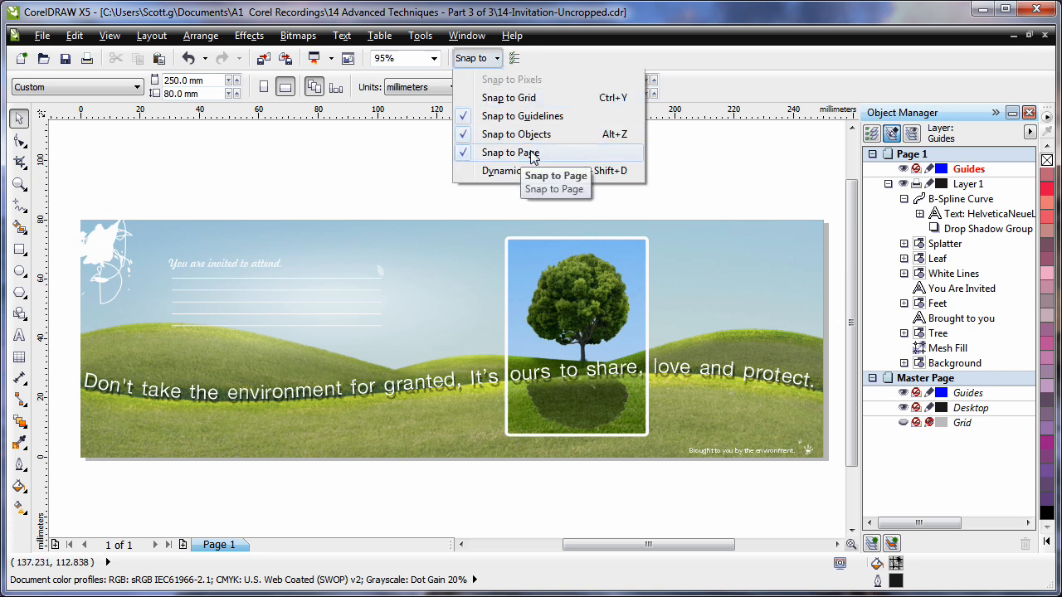
left_click(510, 153)
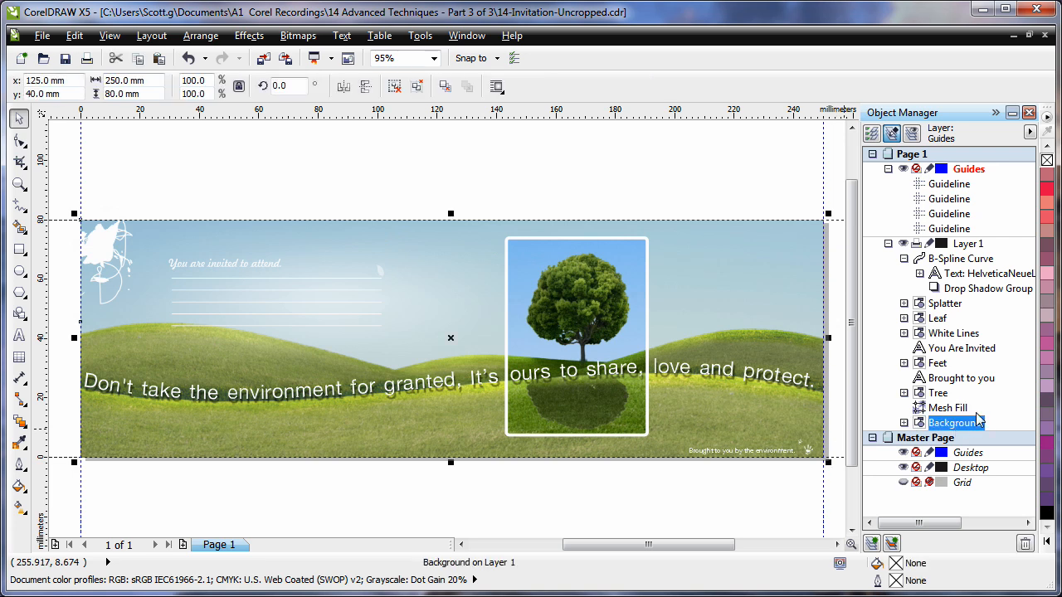
Step: Select Tree, Mesh Fill and Background together and enlarge them past the page edges for bleed
left_click(940, 391)
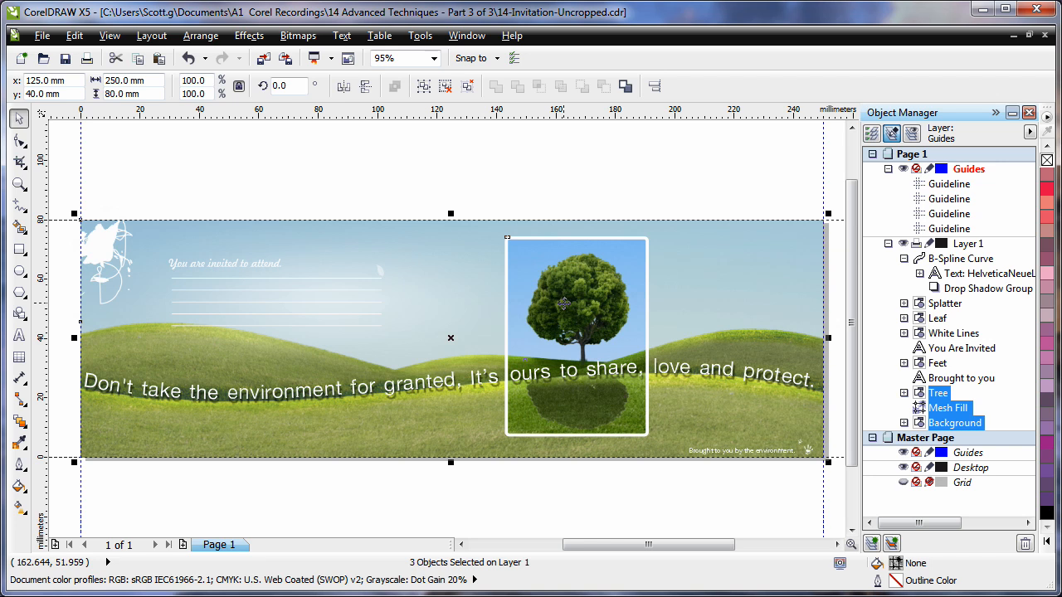
mouse_move(239, 86)
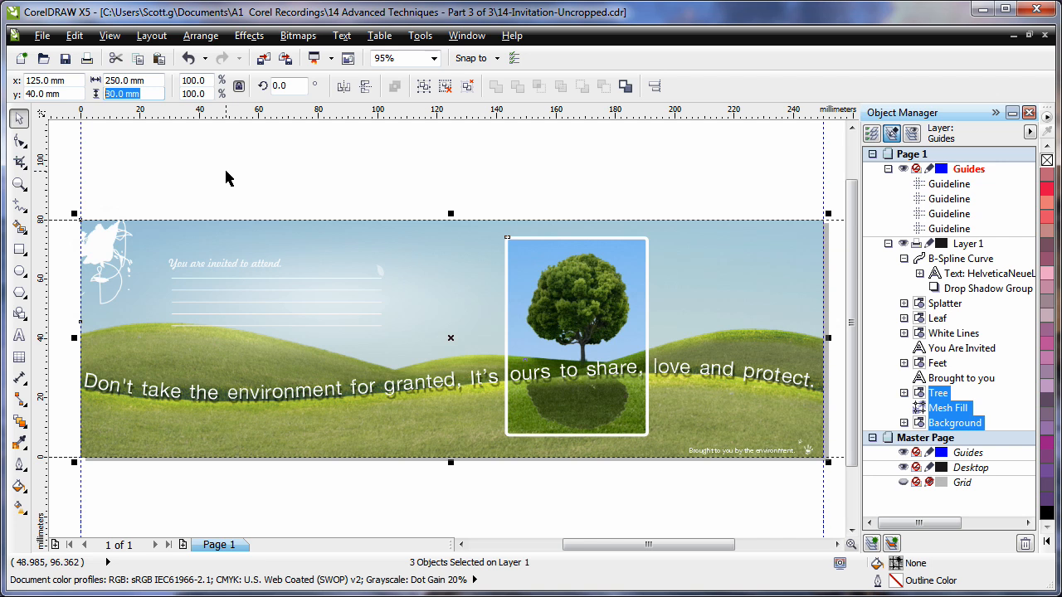
mouse_move(332, 206)
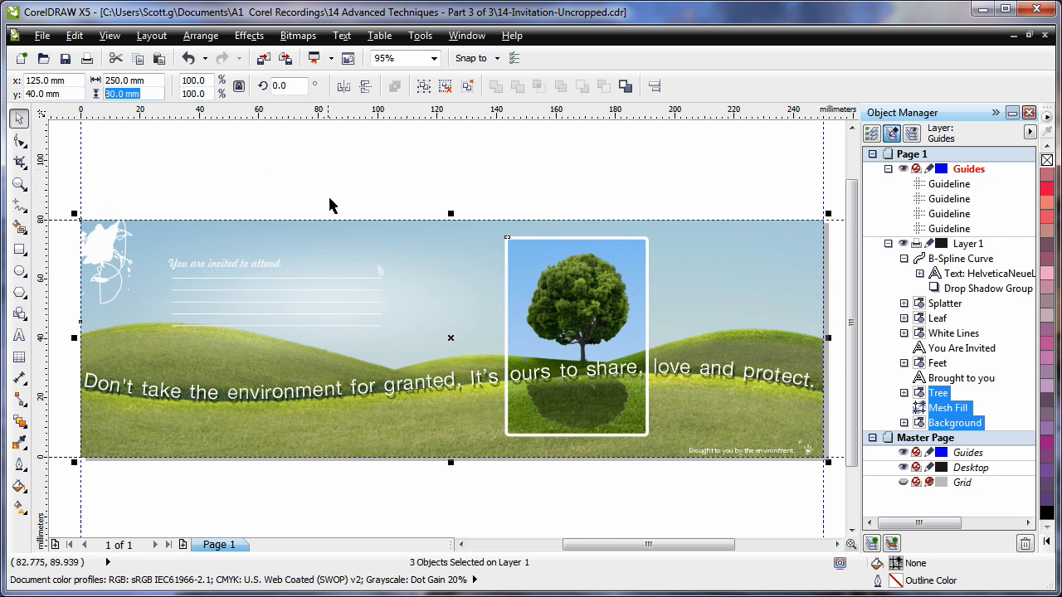
mouse_move(206, 208)
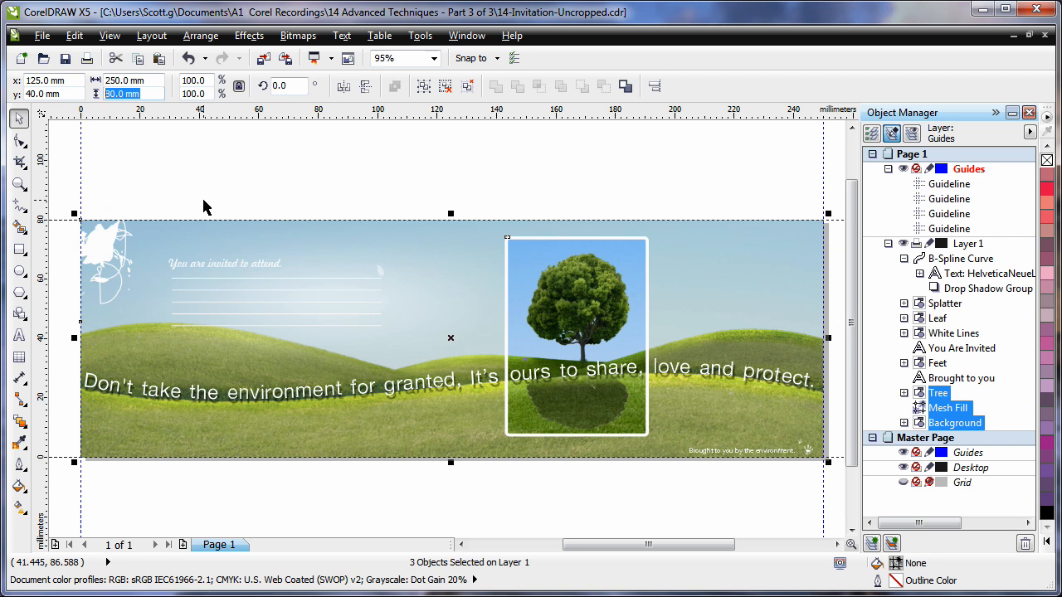
type("80.0 mm")
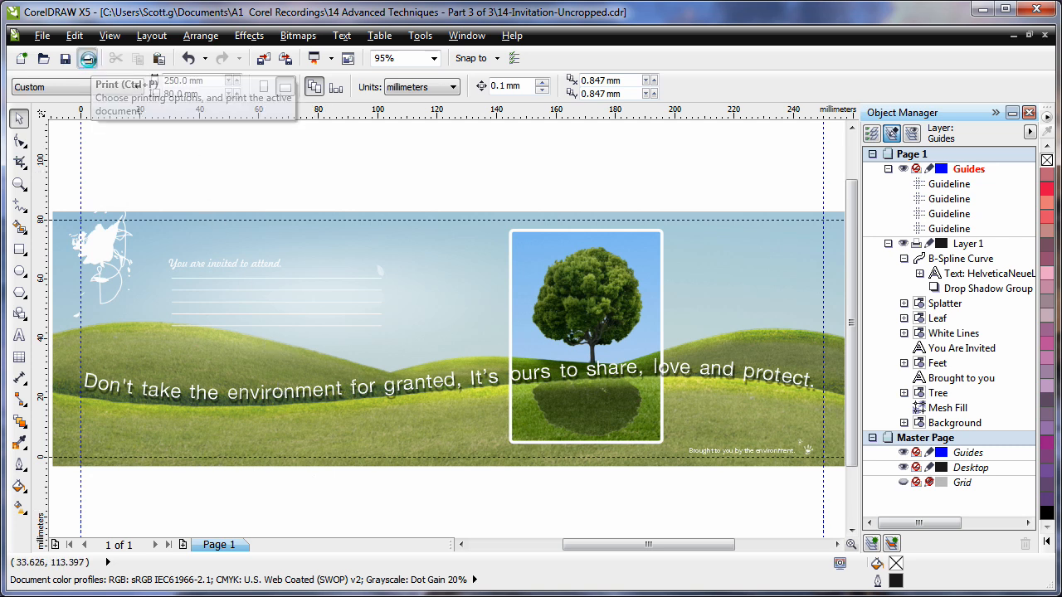
Step: Enable exterior-only crop marks in Print's Prepress settings, preview them, and close the dialog
left_click(86, 58)
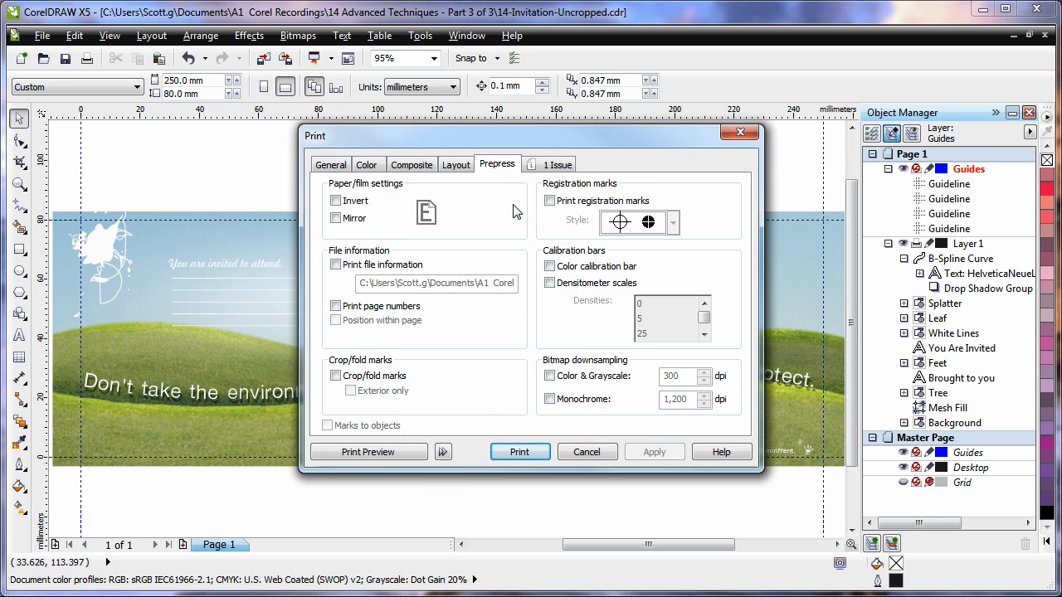
left_click(335, 376)
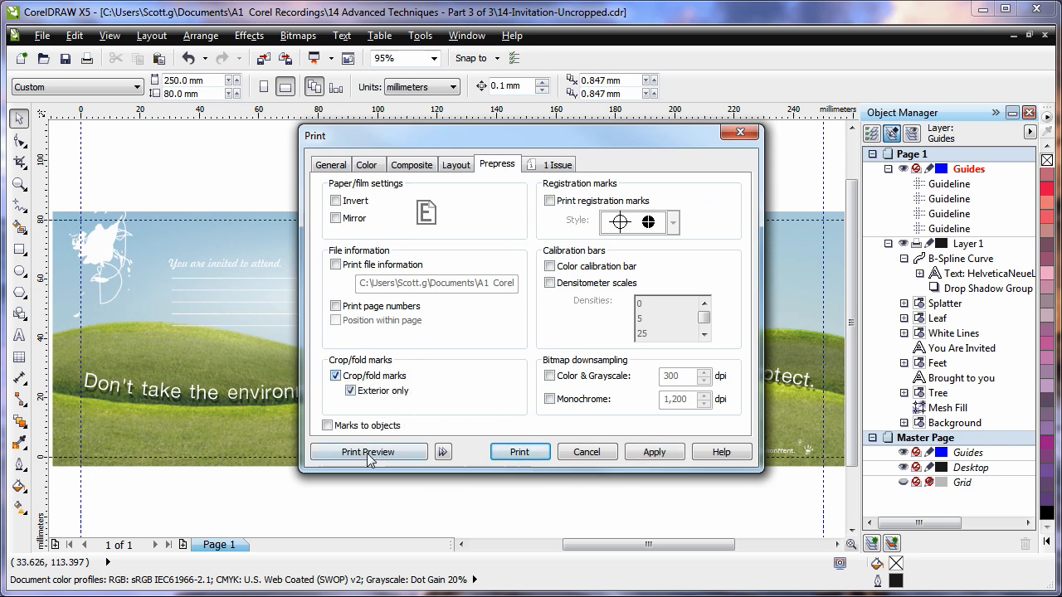
left_click(368, 452)
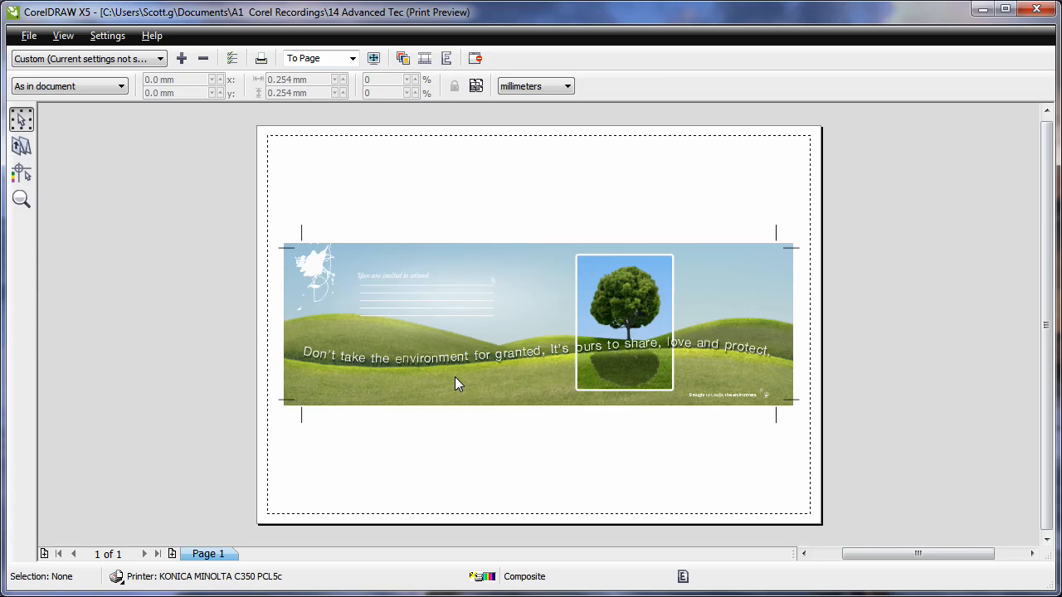
mouse_move(788, 423)
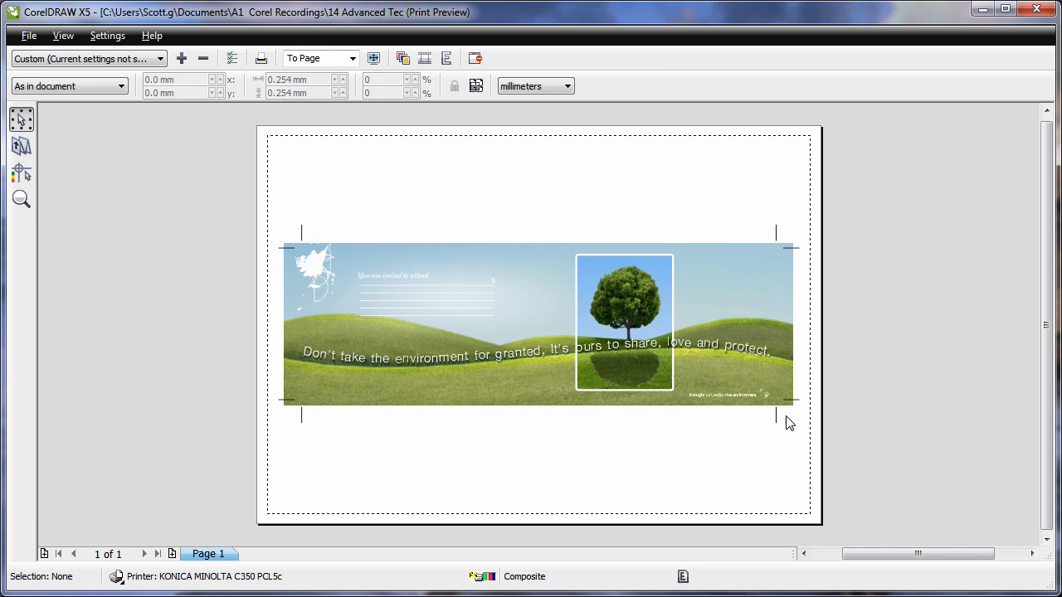
mouse_move(779, 438)
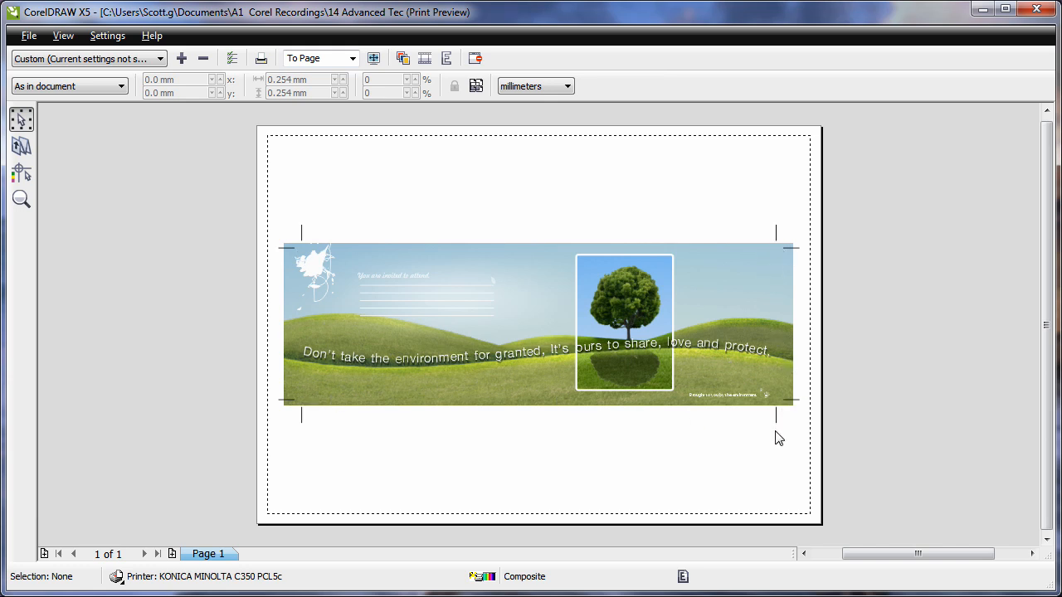
mouse_move(788, 278)
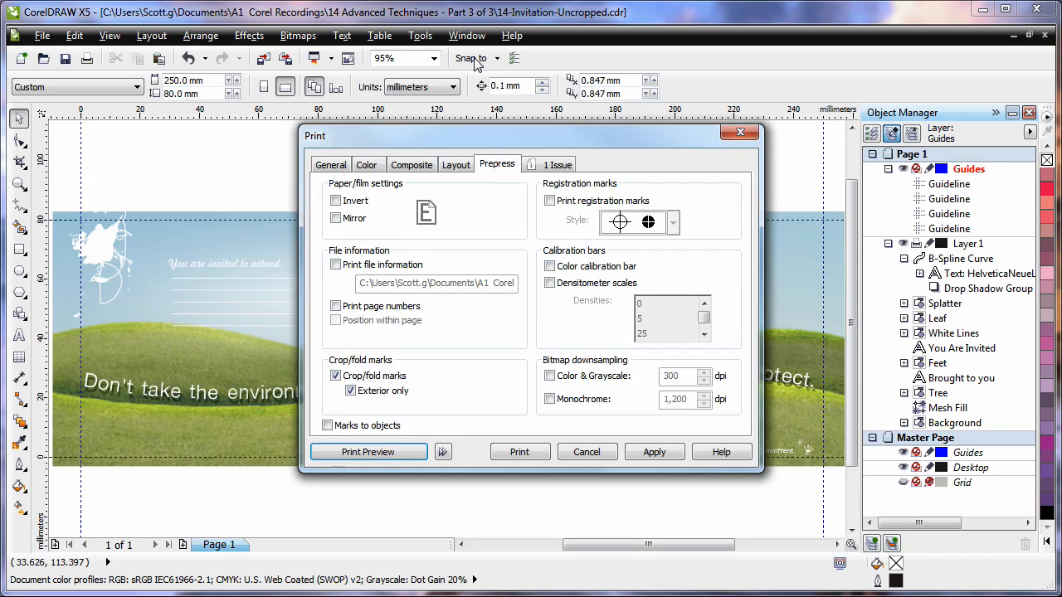
left_click(588, 451)
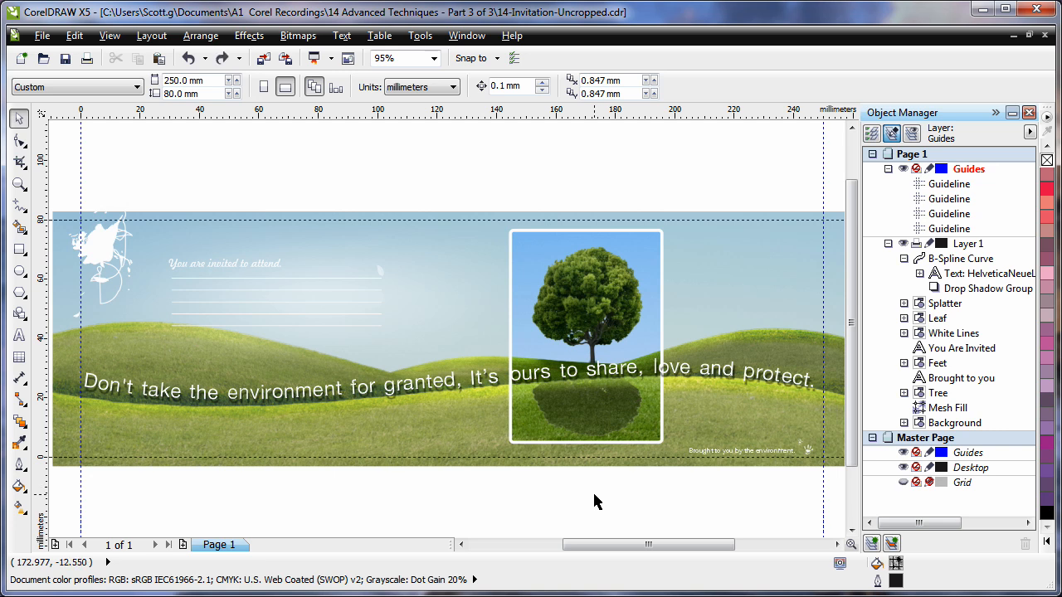
mouse_move(395, 318)
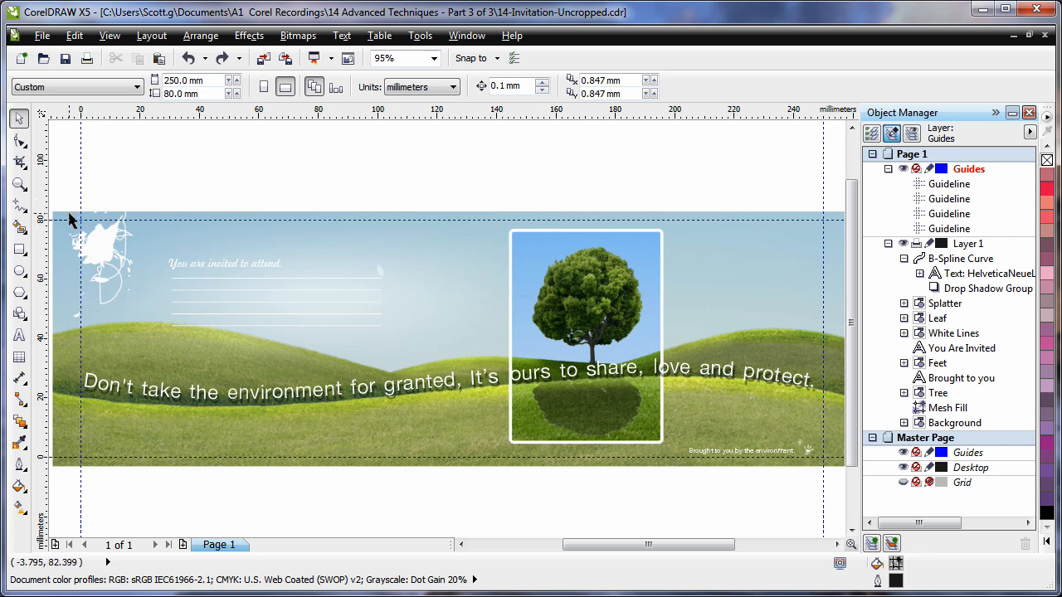
Step: Draw a crop marquee with the Crop tool sized 256 × 86 mm around the page
left_click(20, 163)
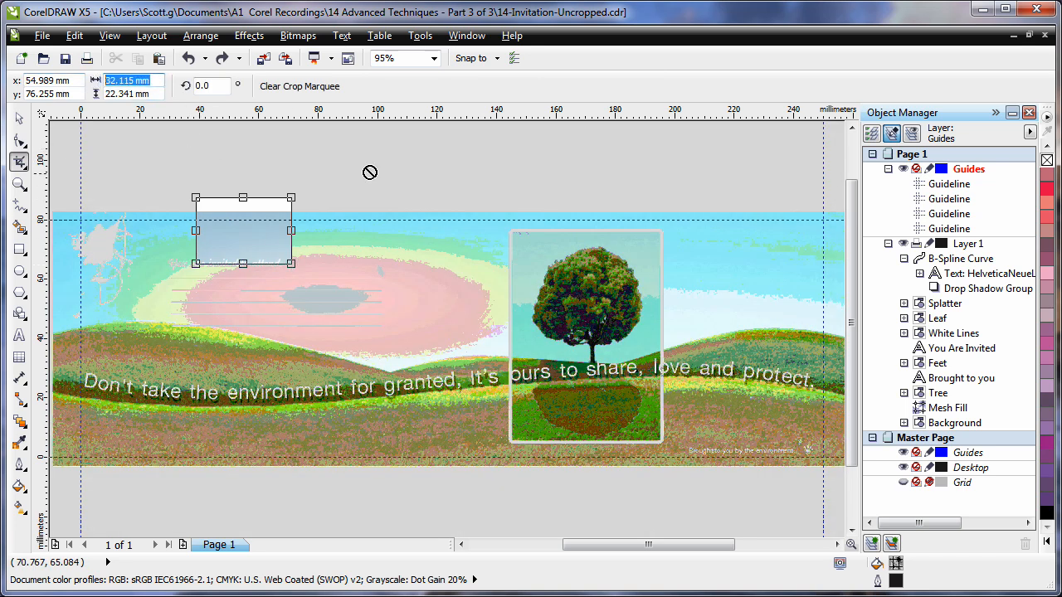
type("2")
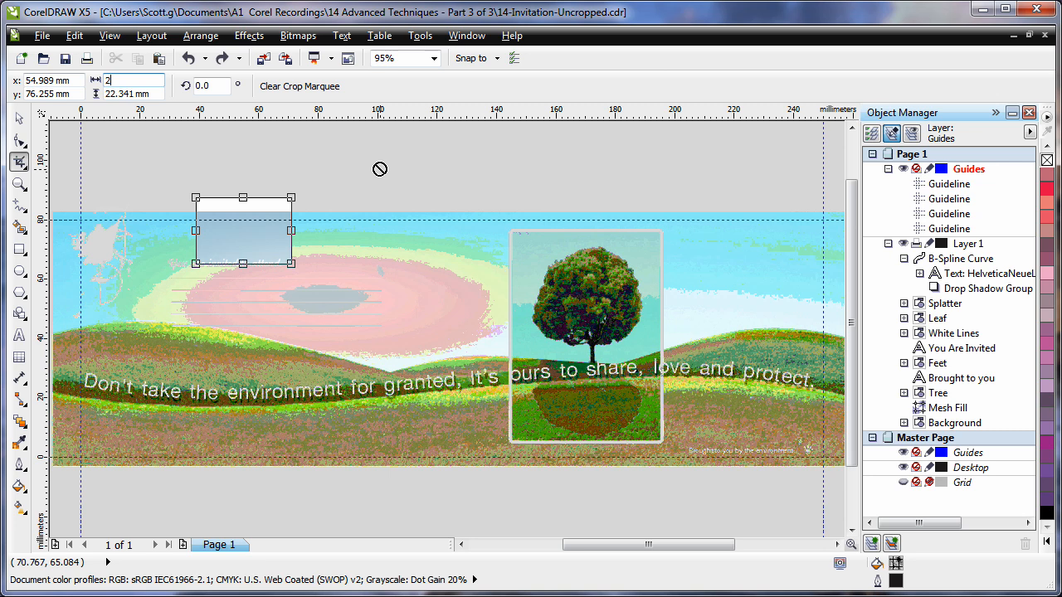
type("56.0 mm")
left_click(132, 93)
type("86")
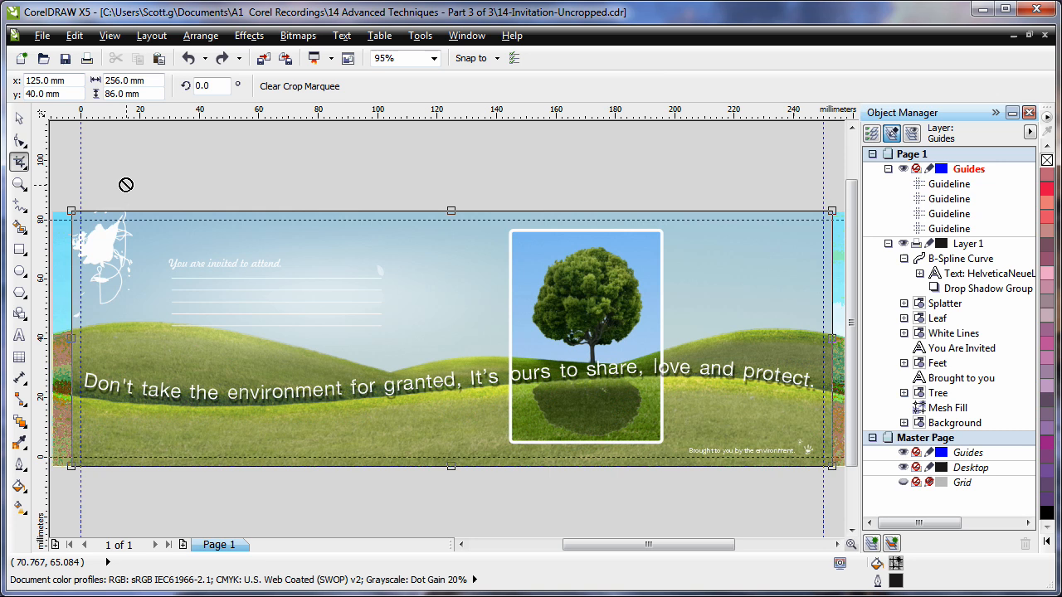
mouse_move(448, 302)
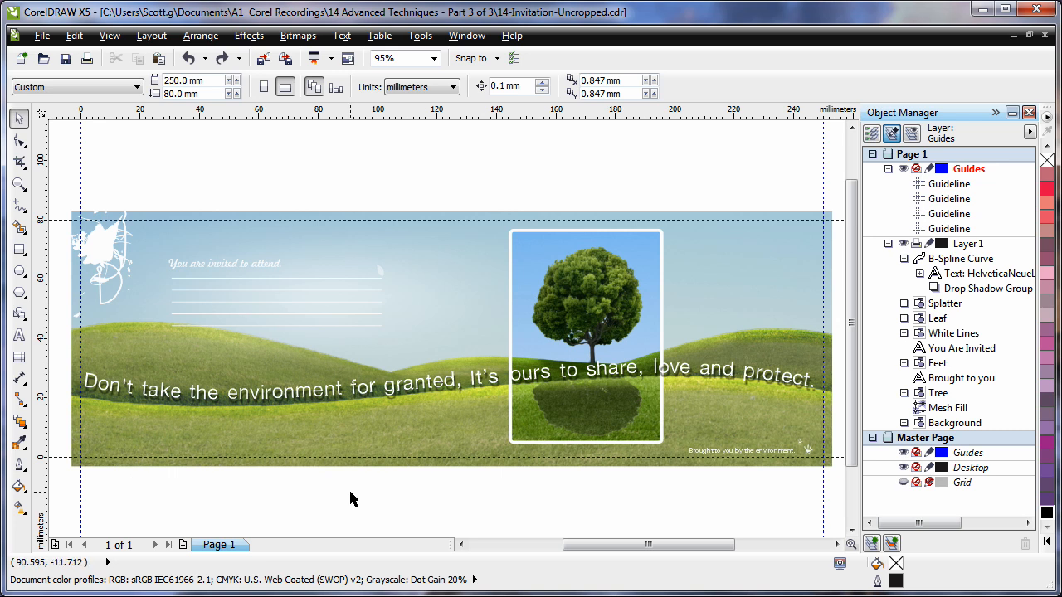
mouse_move(290, 471)
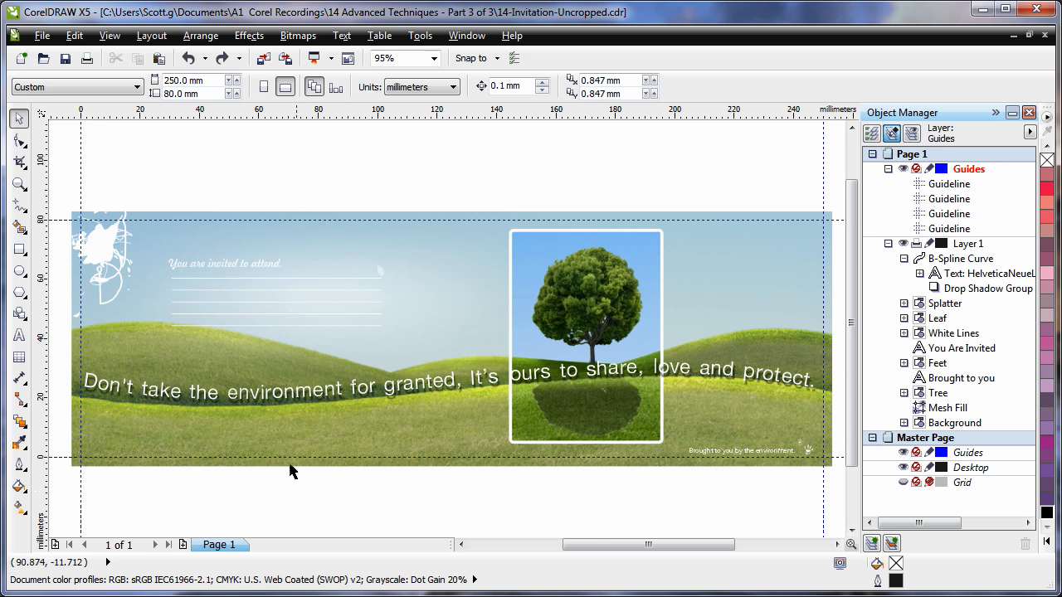
mouse_move(402, 405)
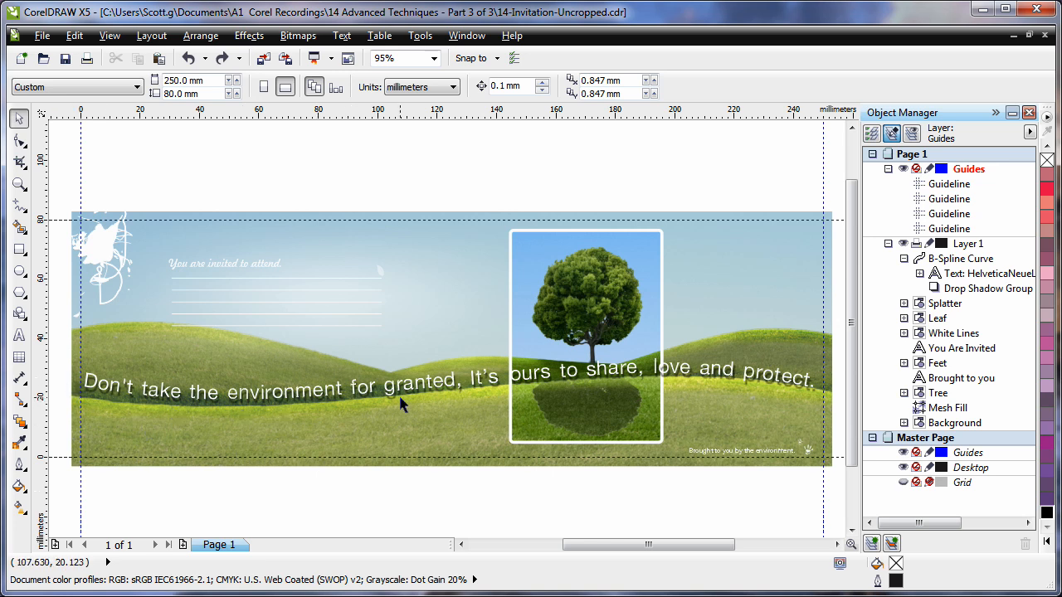
mouse_move(86, 390)
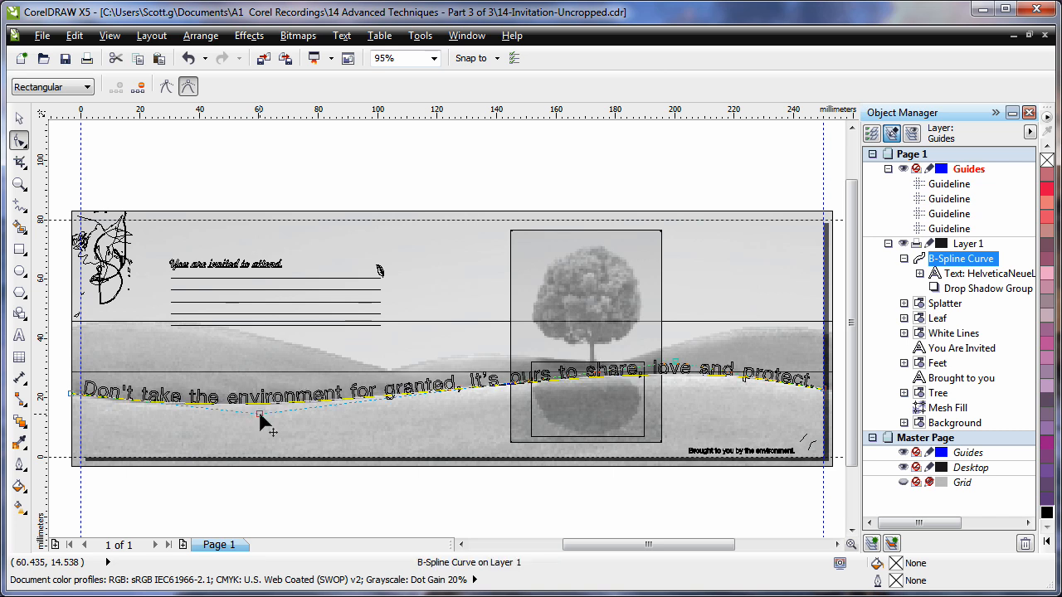
mouse_move(129, 80)
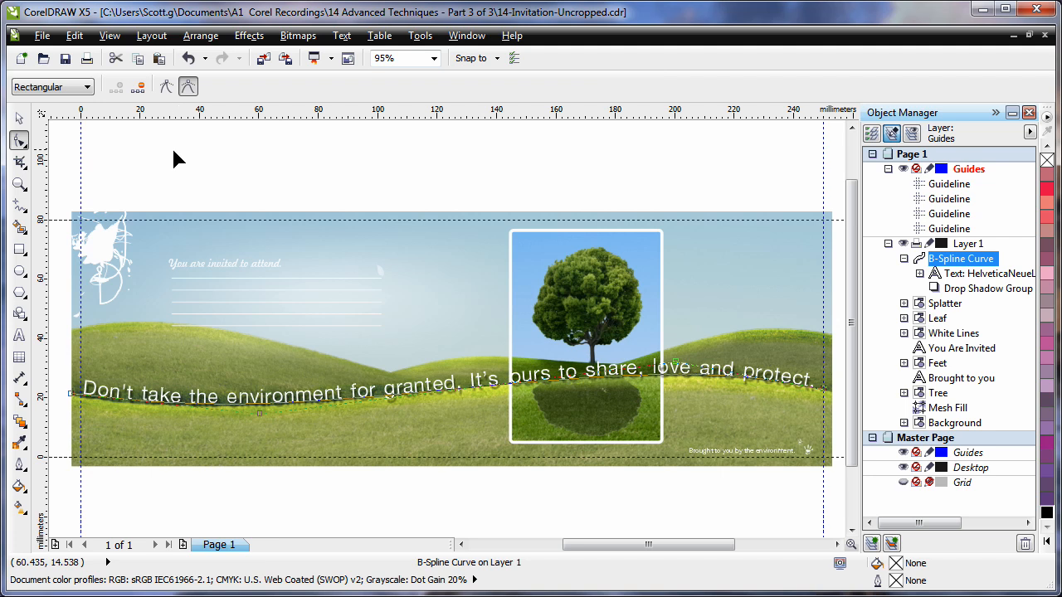
mouse_move(534, 385)
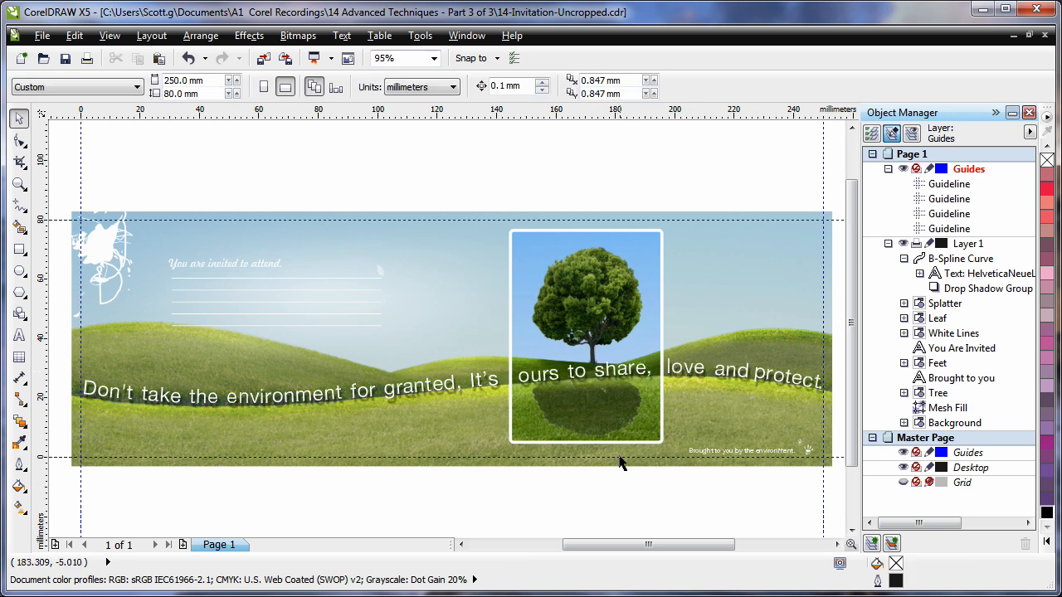
Step: Show the Color Proof Settings docker and simulate the U.S. Web Coated (SWOP) v2 profile
left_click(466, 35)
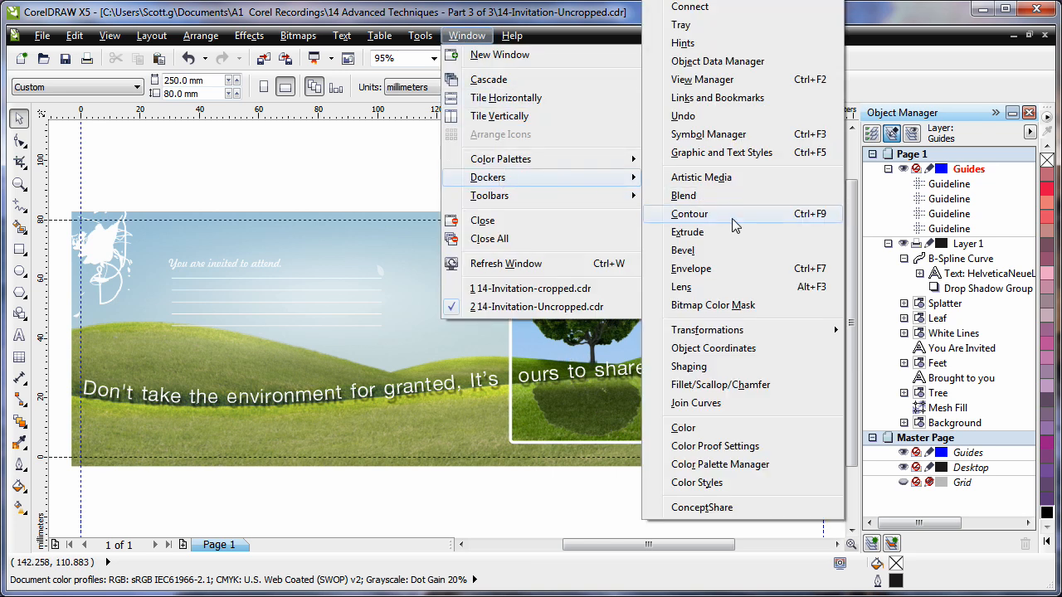
mouse_move(803, 447)
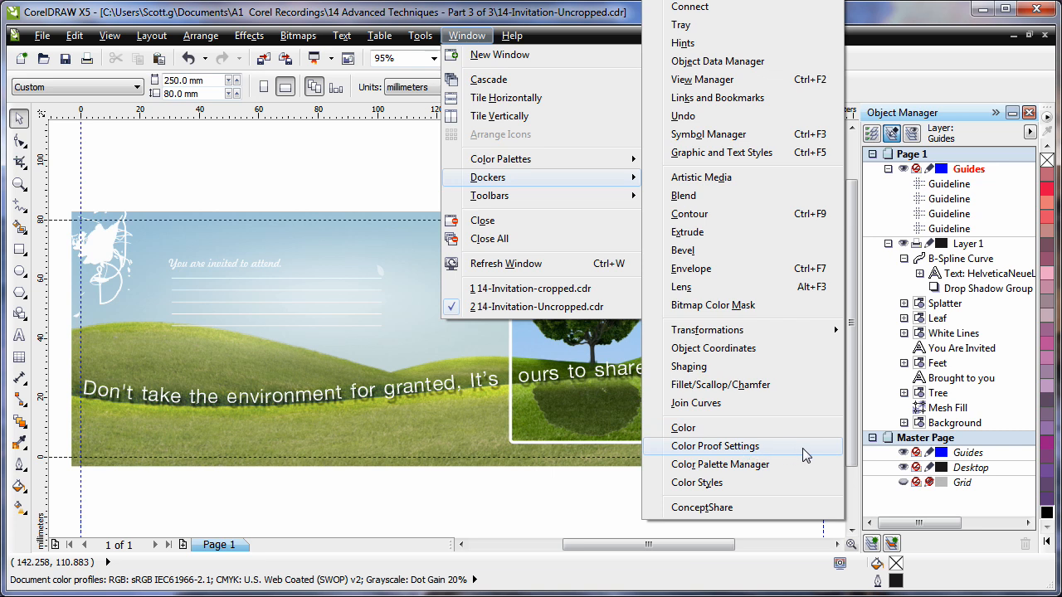
left_click(714, 444)
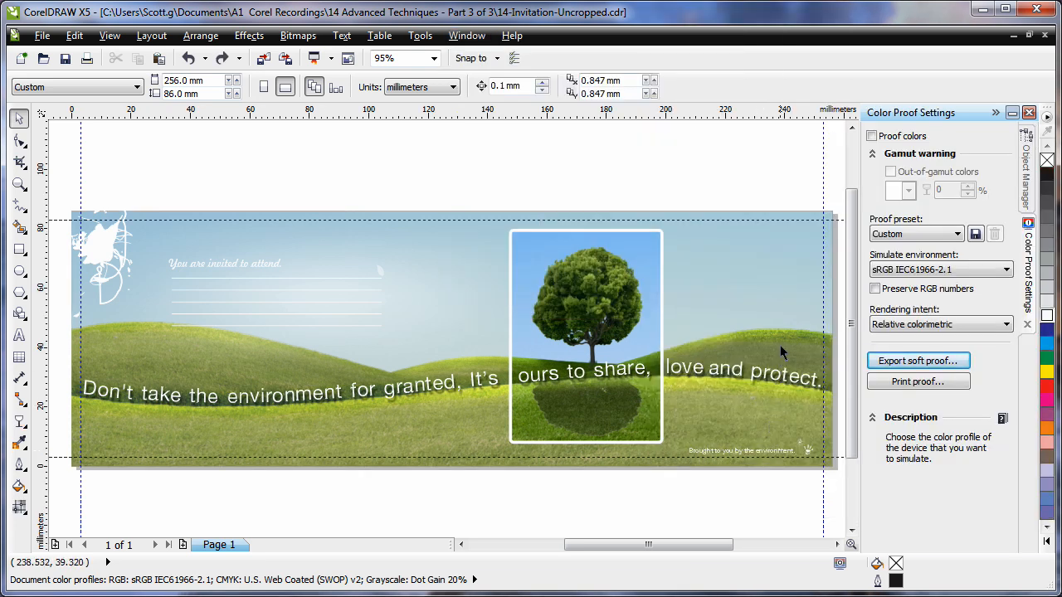
mouse_move(463, 299)
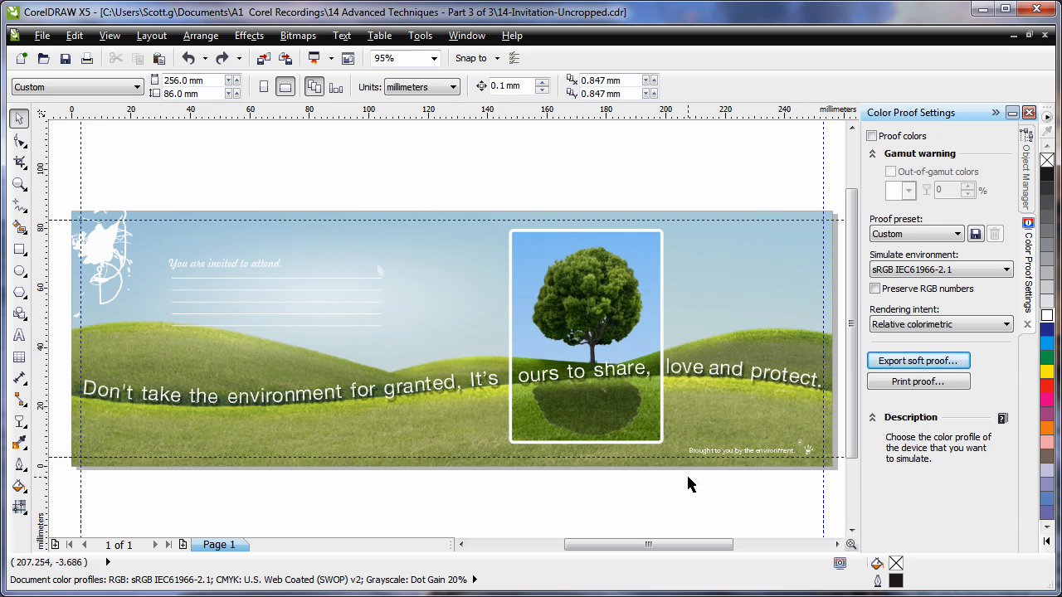
mouse_move(811, 259)
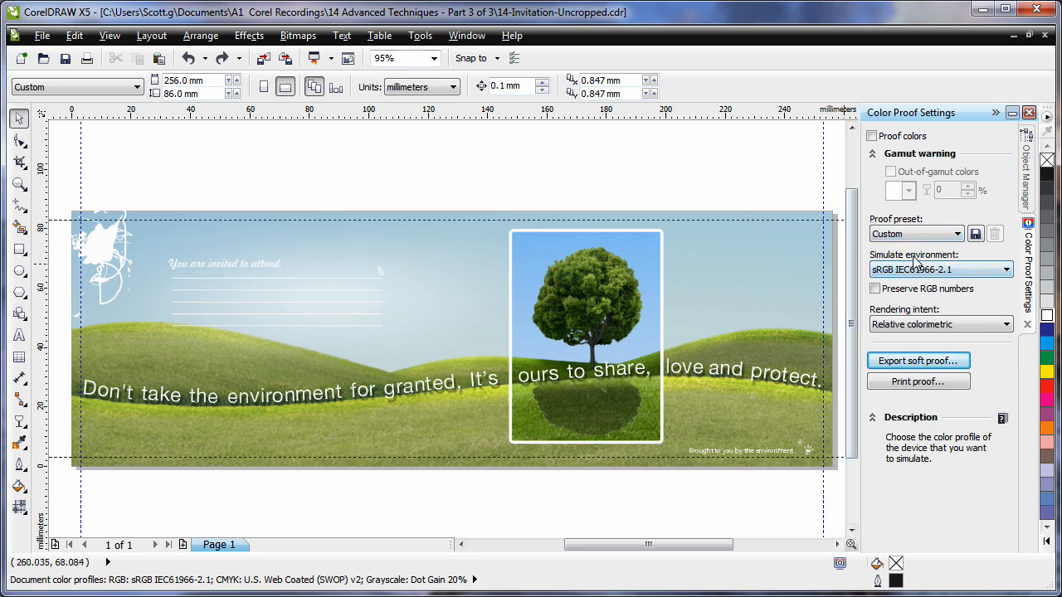
left_click(1007, 269)
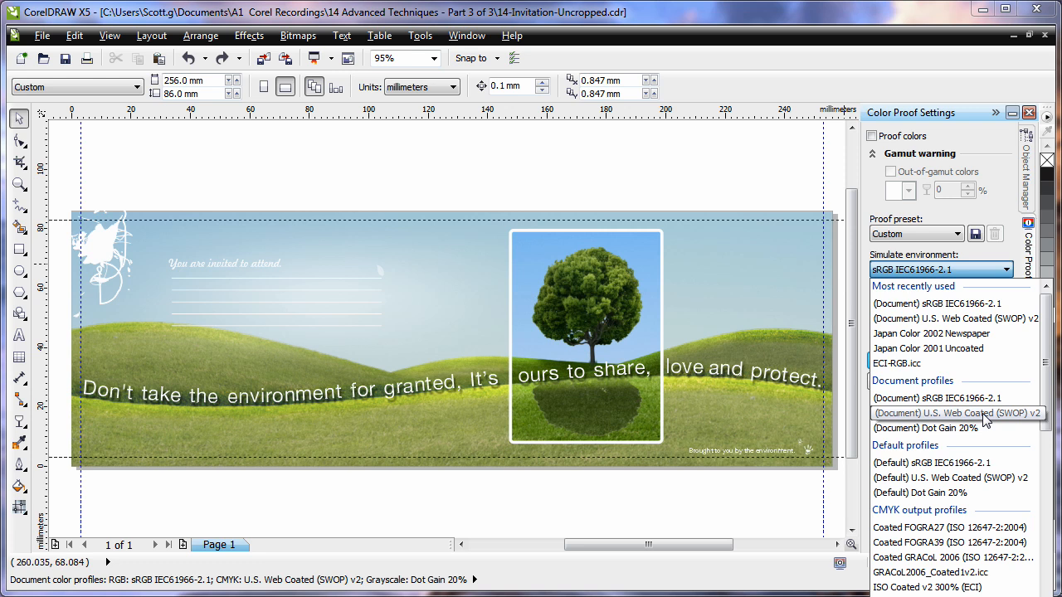
left_click(955, 413)
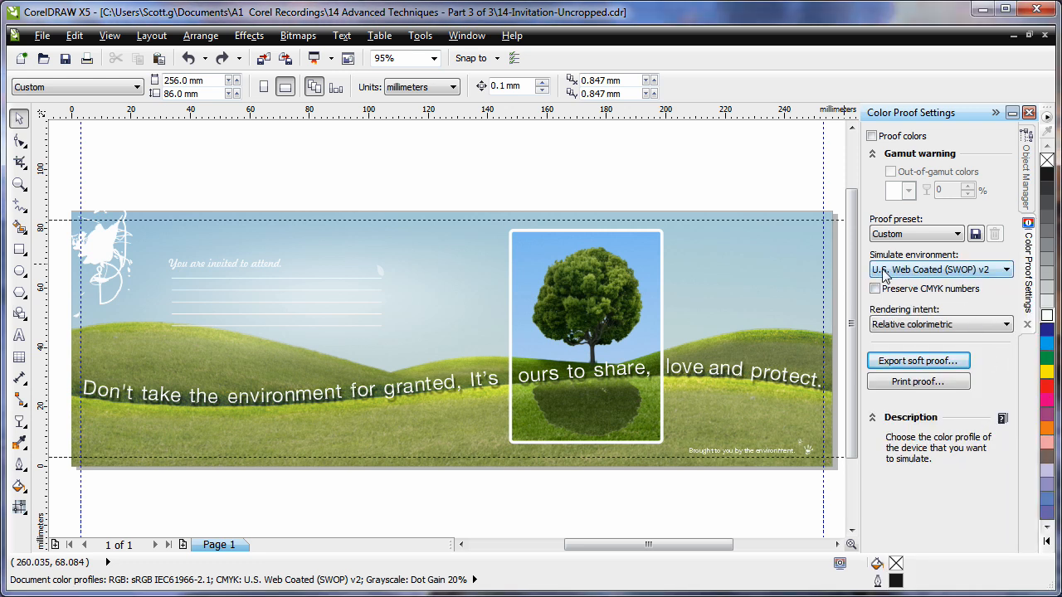
Step: Turn on Proof colors, briefly highlight out-of-gamut colours, then switch the highlighting off
left_click(873, 136)
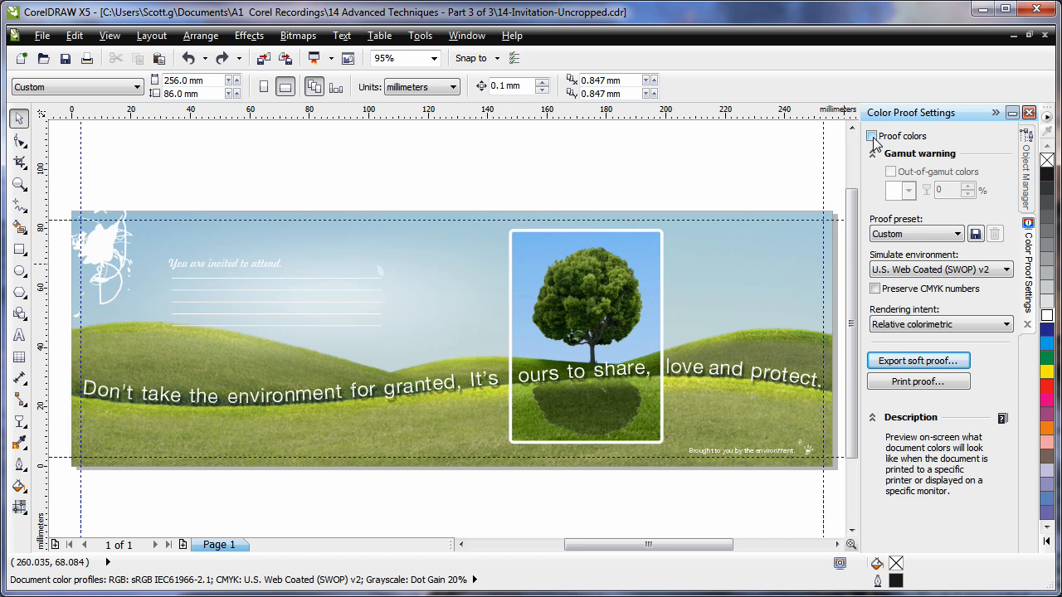
left_click(873, 136)
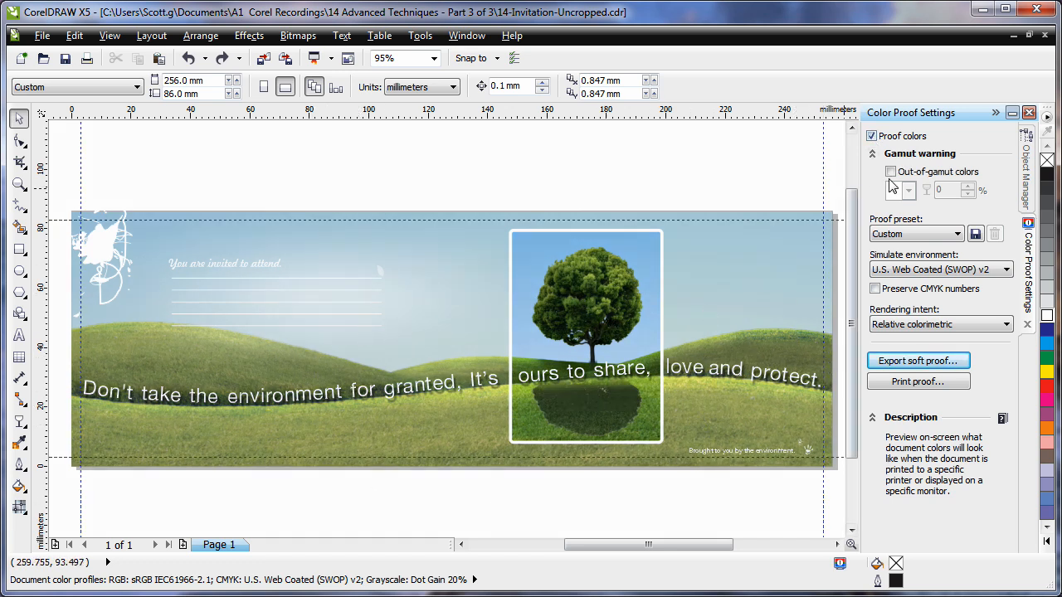
left_click(890, 171)
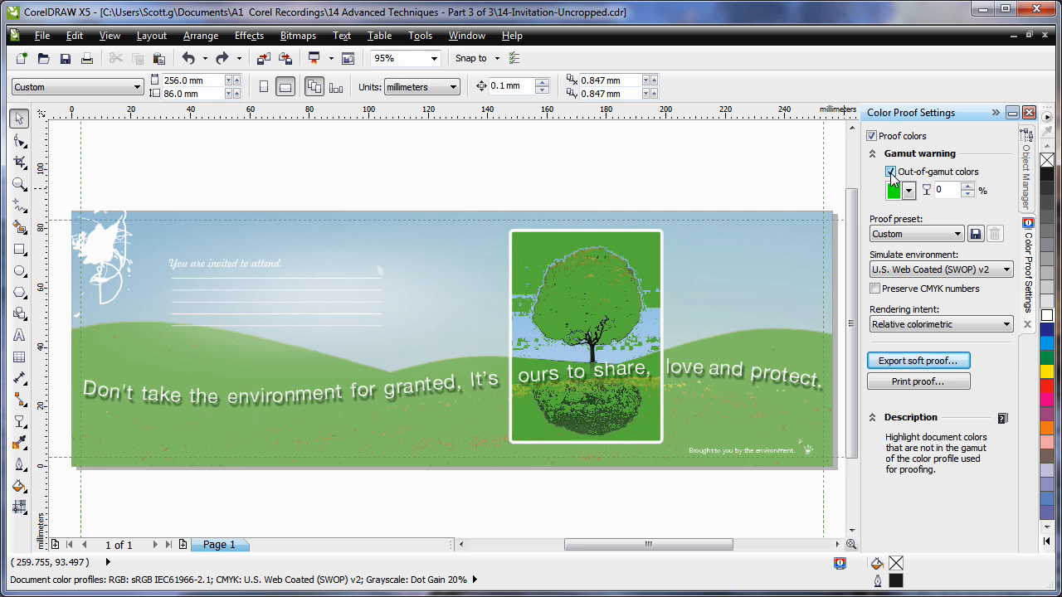
left_click(890, 171)
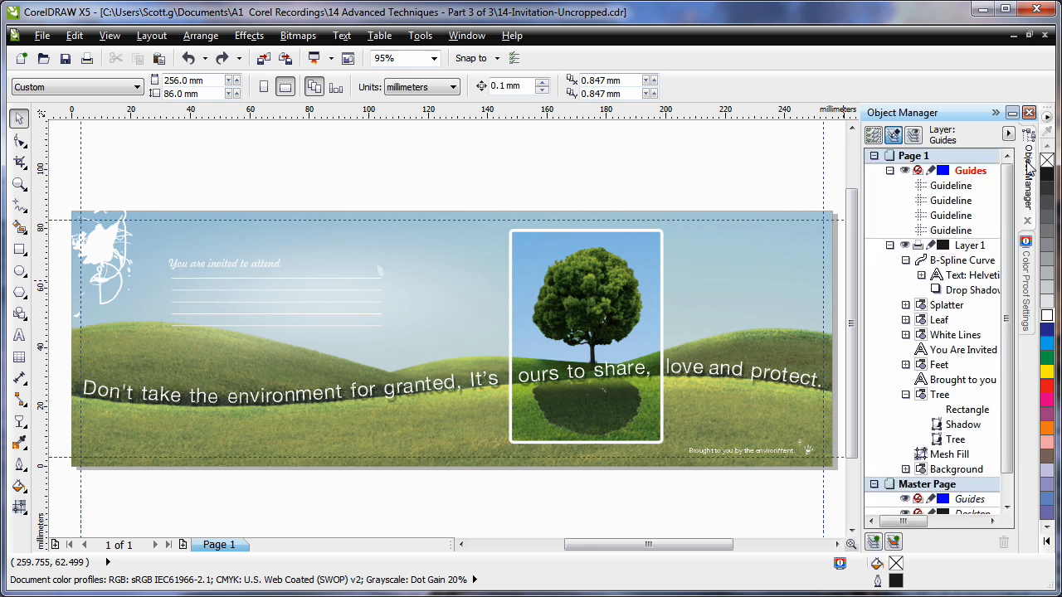
Step: Bring the Color Proof Settings docker back into view
left_click(963, 425)
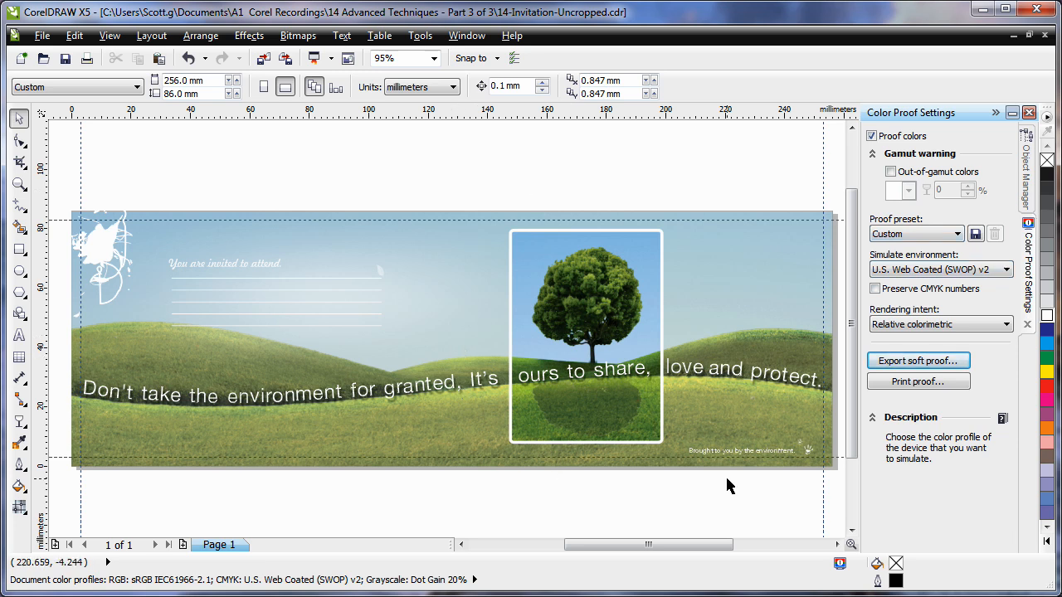
mouse_move(793, 224)
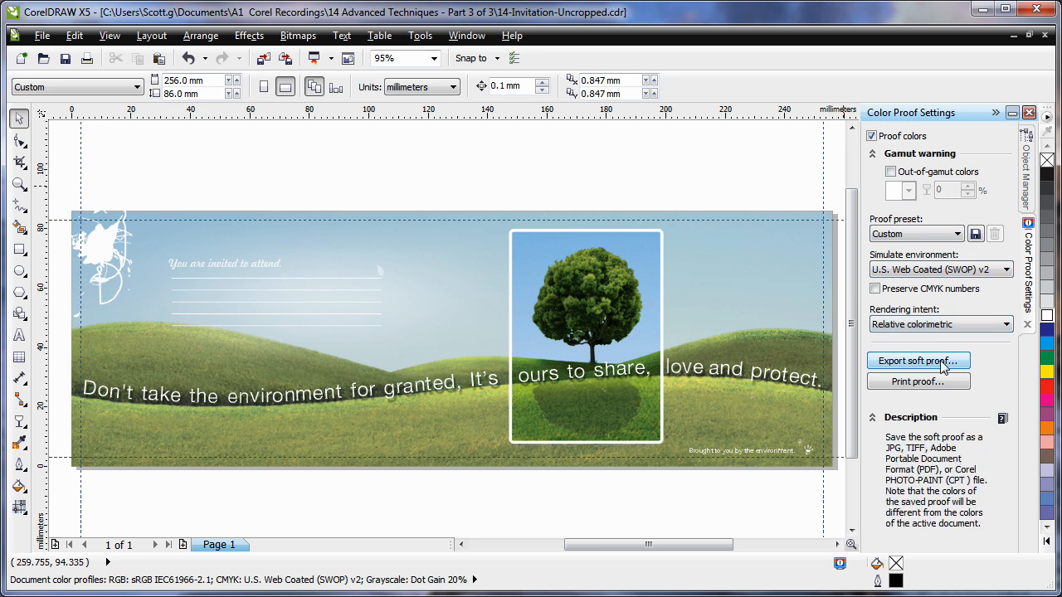
Step: Export the soft proof as 14-Invitation-Uncropped.pdf, keeping the PDF format
left_click(918, 360)
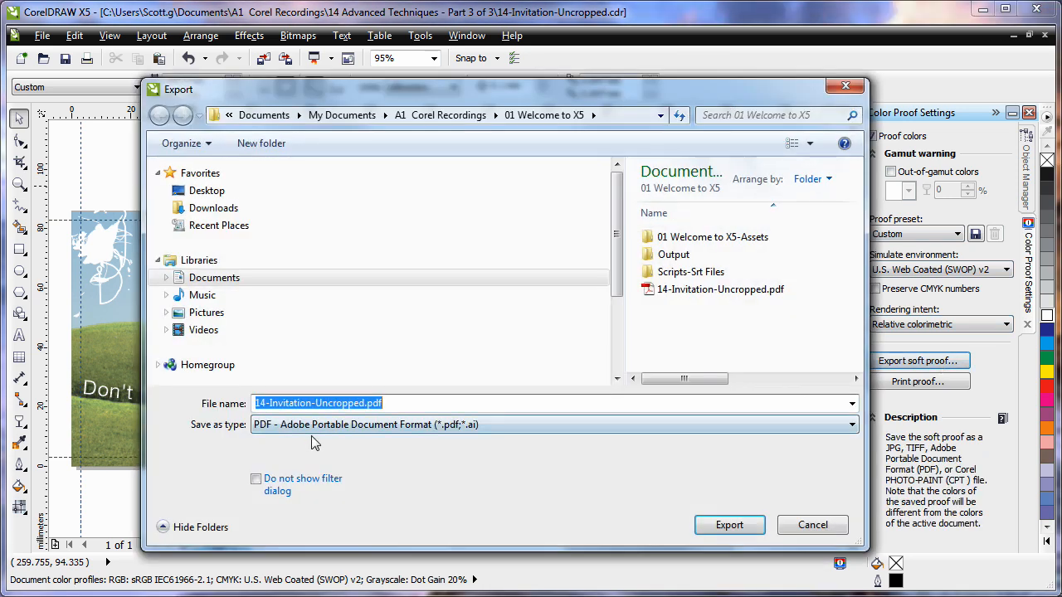
left_click(851, 425)
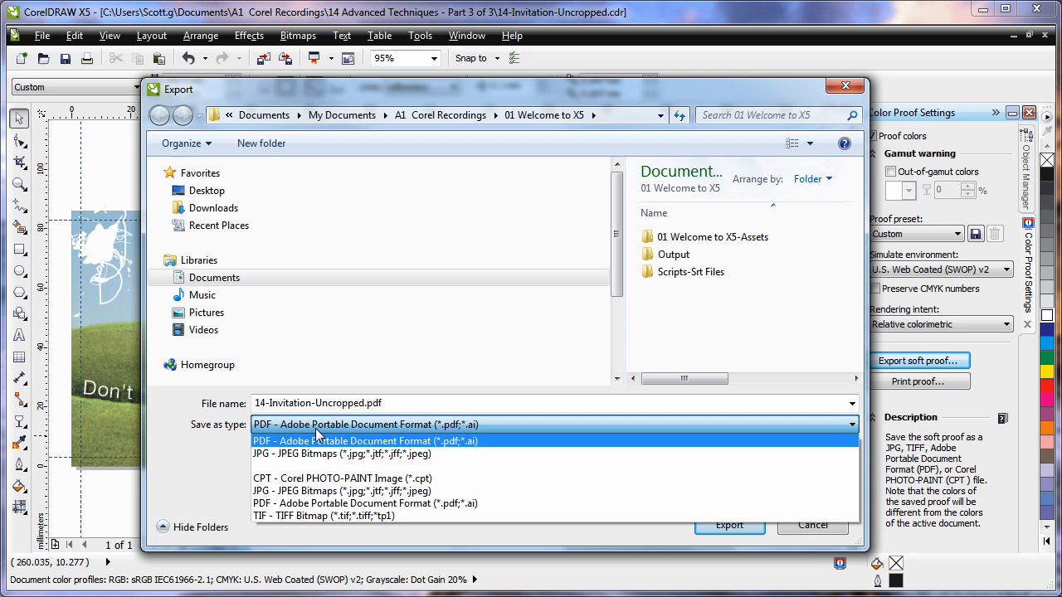
left_click(365, 442)
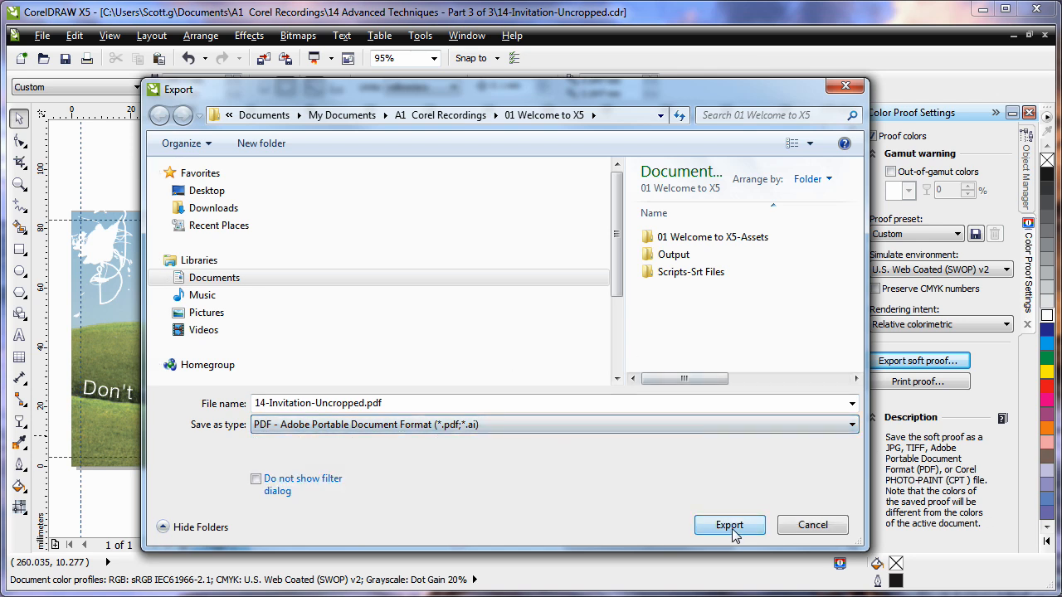
left_click(730, 525)
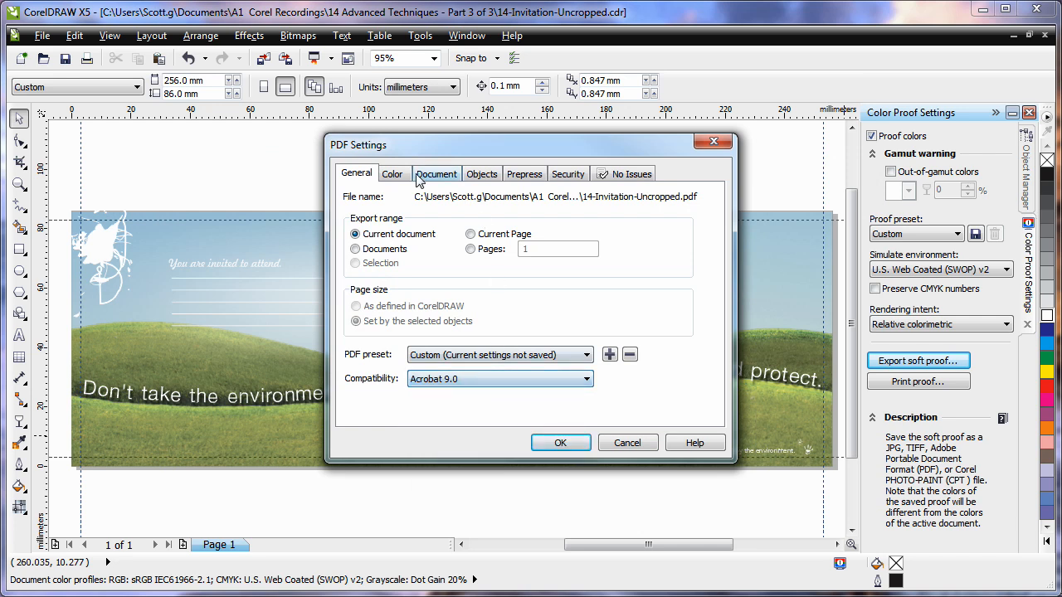
Step: Set JPEG bitmap compression and export all text as curves in the PDF settings, then create the PDF
left_click(394, 174)
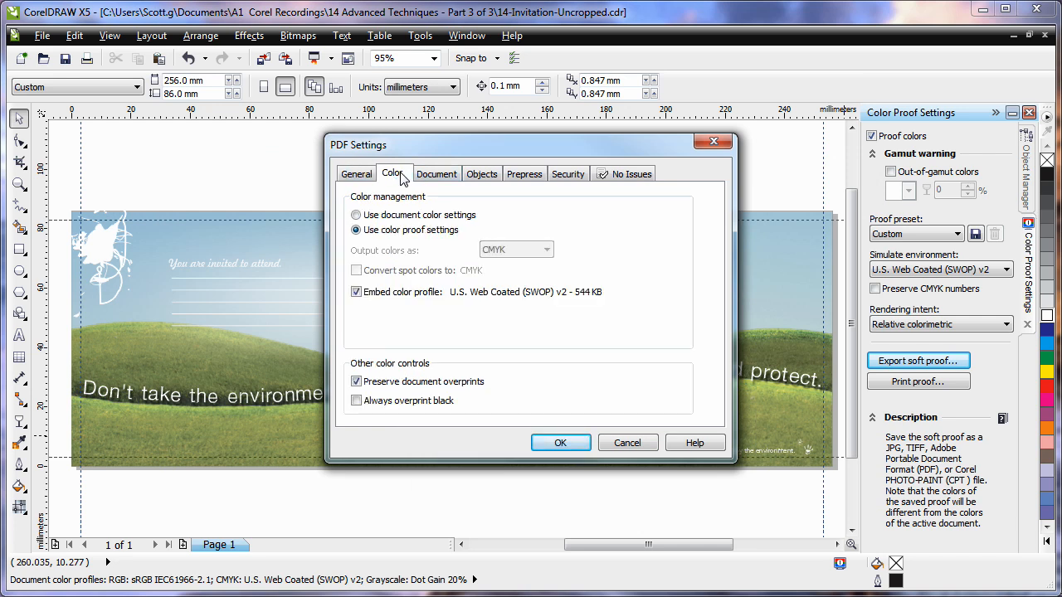
mouse_move(468, 302)
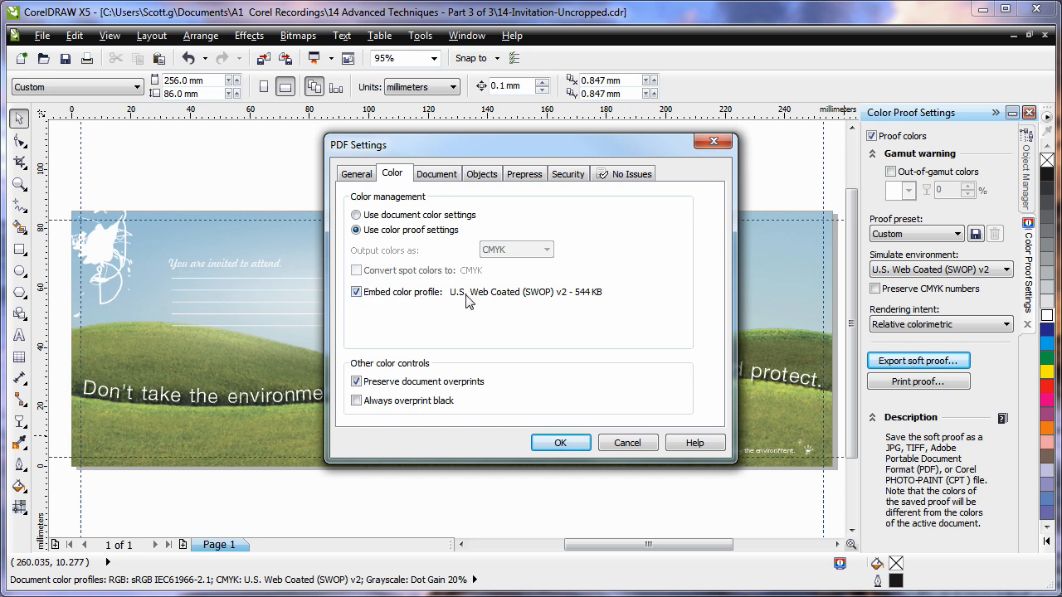
mouse_move(961, 343)
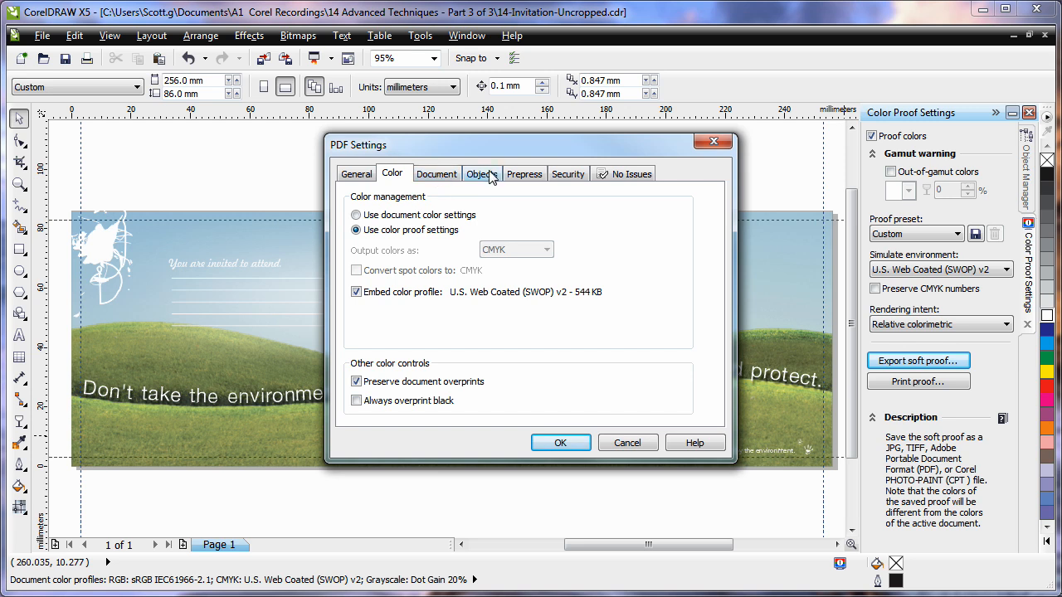
left_click(481, 175)
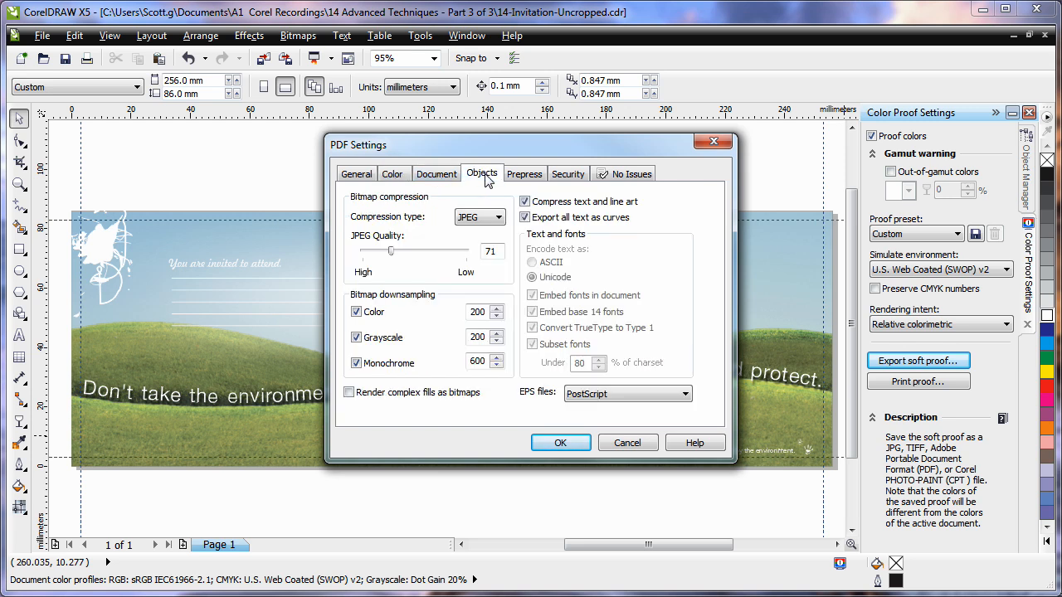
mouse_move(364, 249)
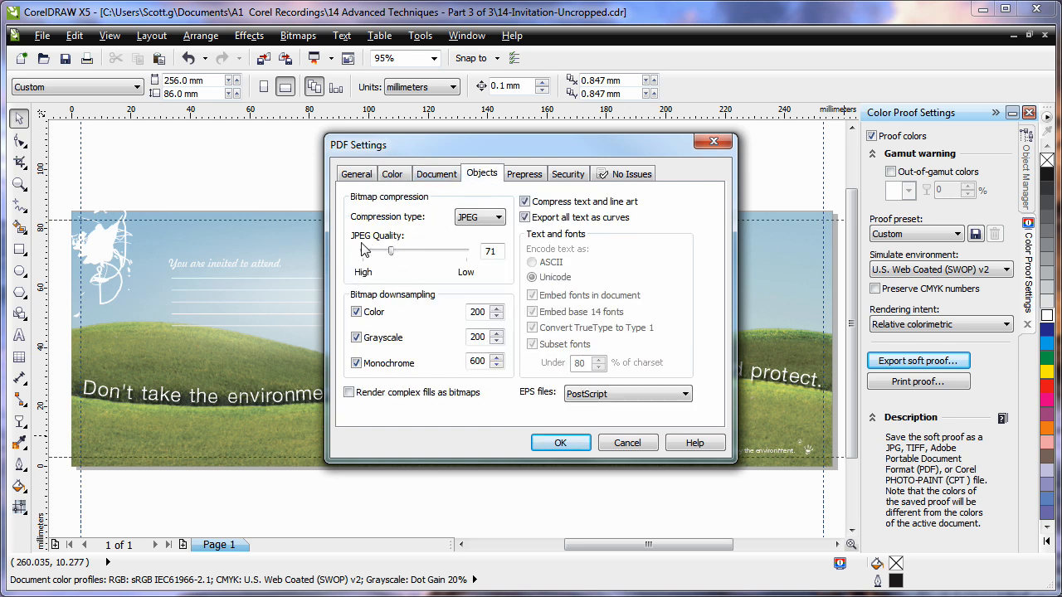
mouse_move(435, 268)
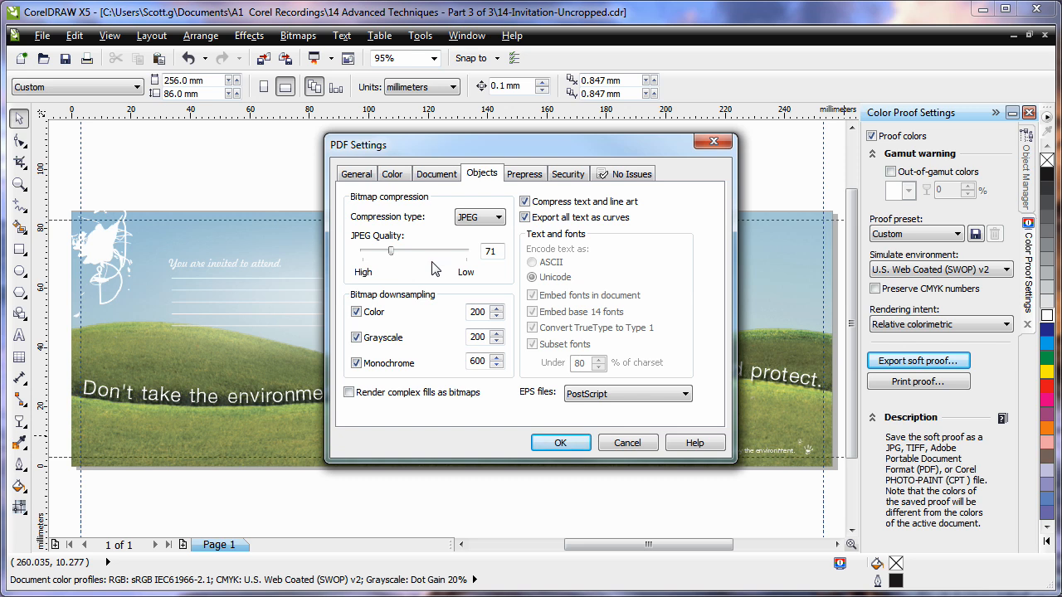
left_click(525, 216)
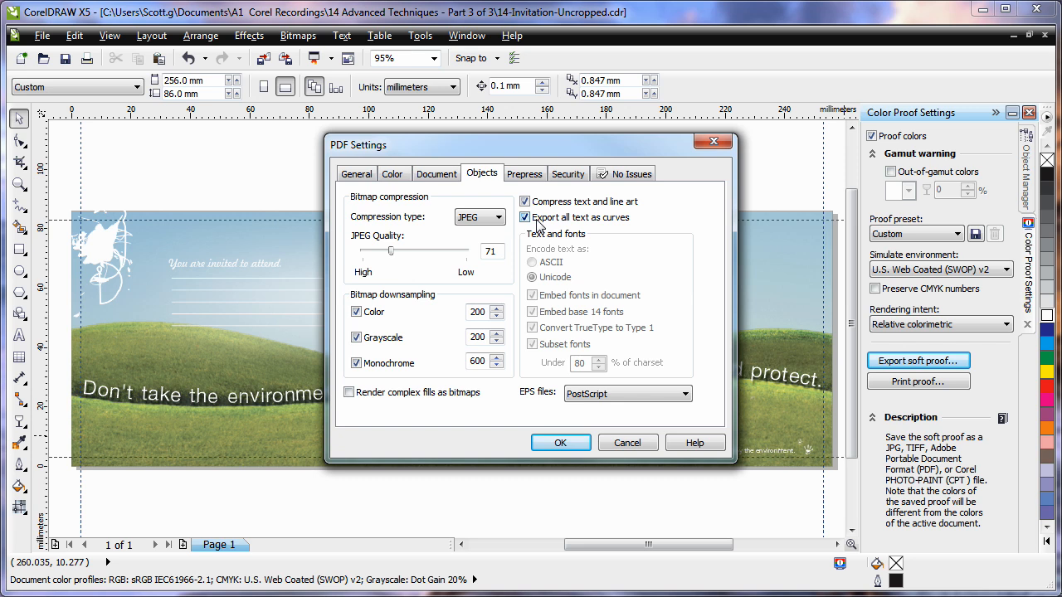
mouse_move(634, 230)
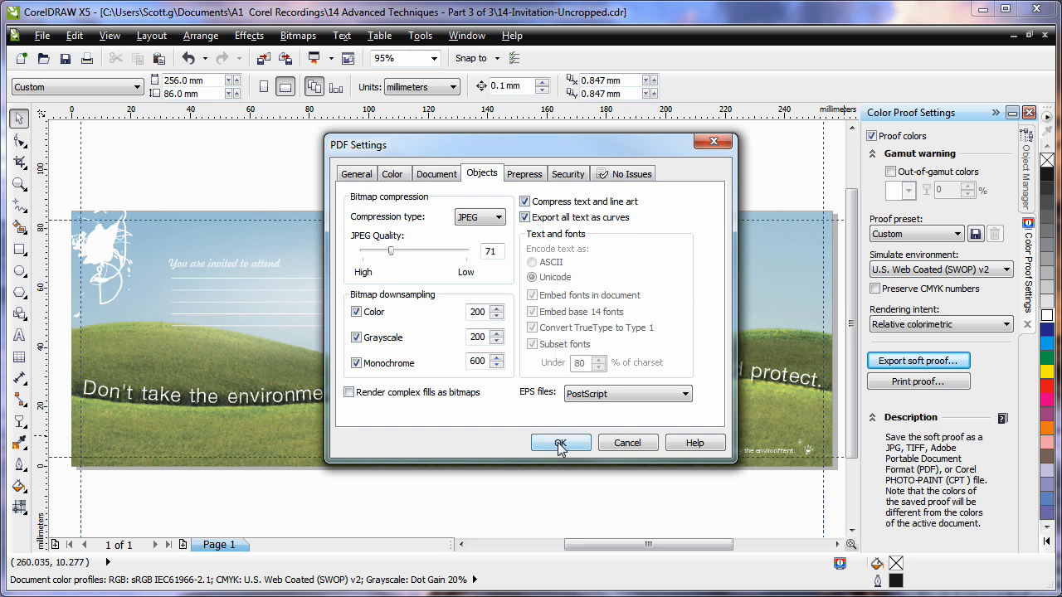
left_click(561, 441)
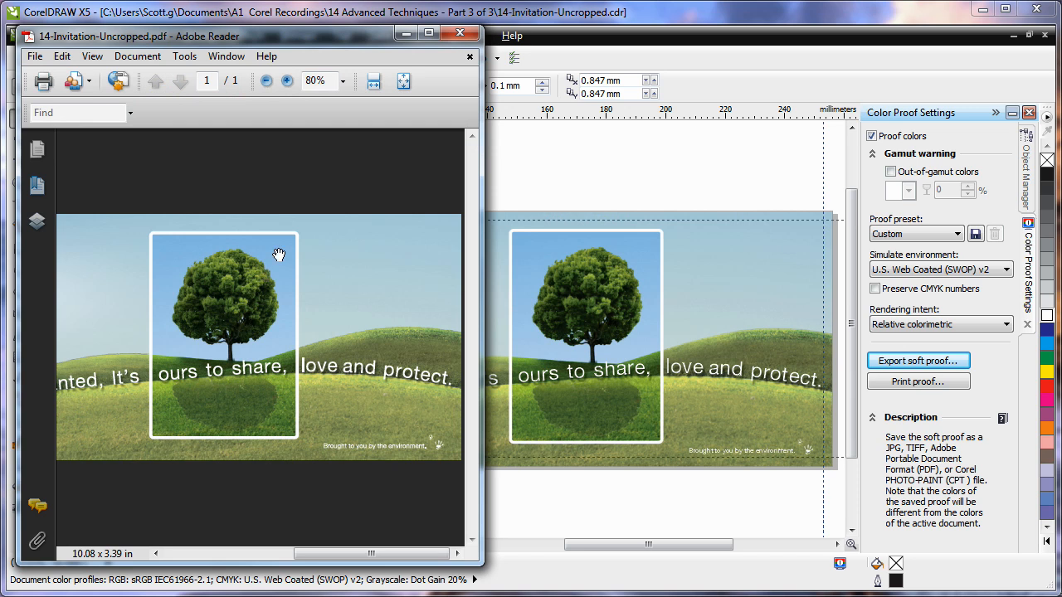
mouse_move(322, 288)
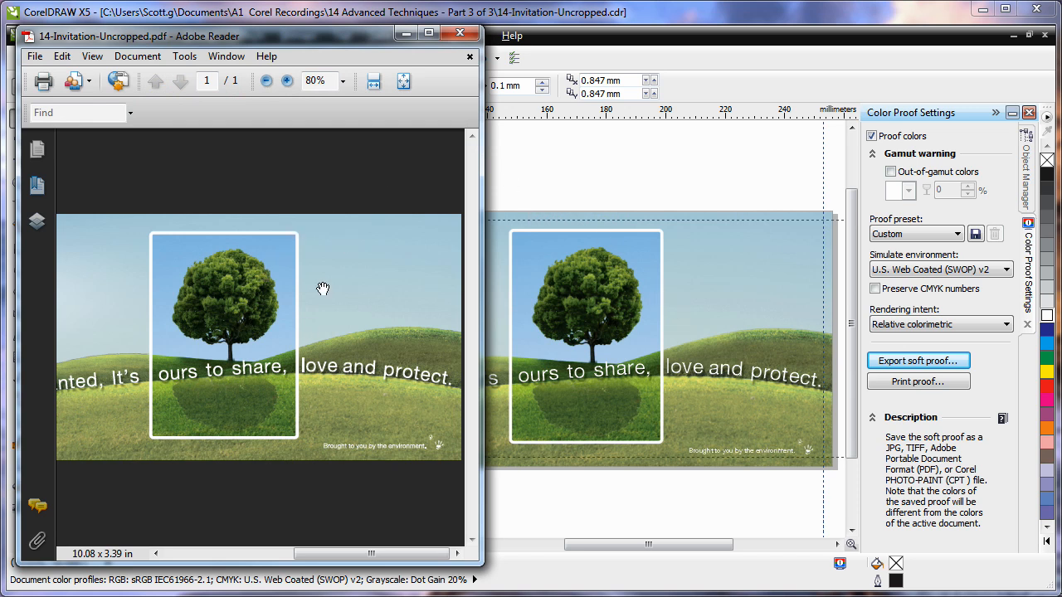
mouse_move(678, 326)
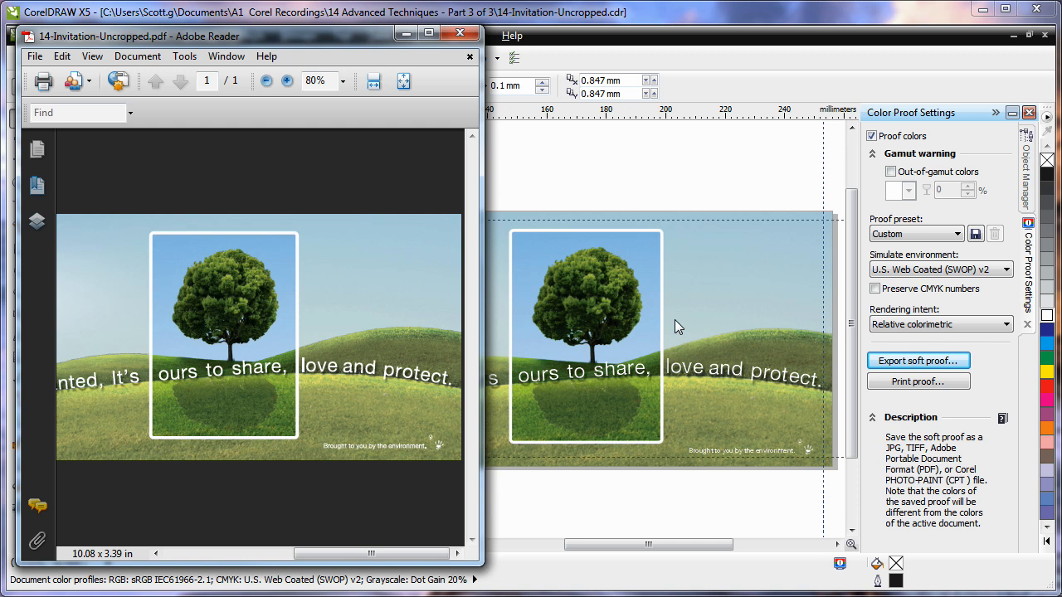
mouse_move(772, 413)
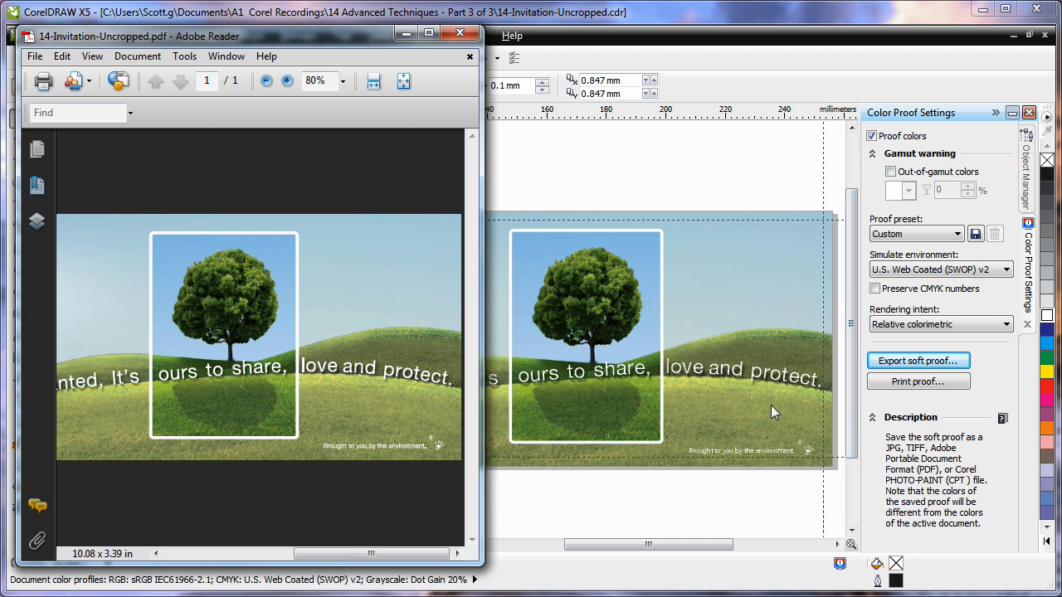
Step: Close the exported PDF in Adobe Reader and return to the drawing
left_click(461, 36)
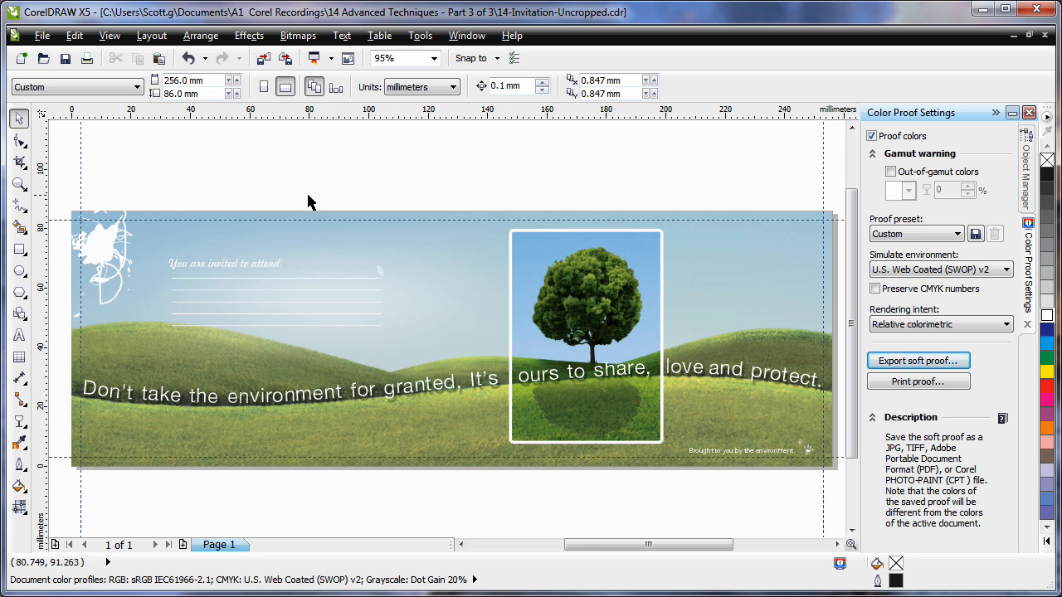
Step: Start Collect For Output with automatic gathering, a Prepress PDF and a CDR copy included
left_click(42, 35)
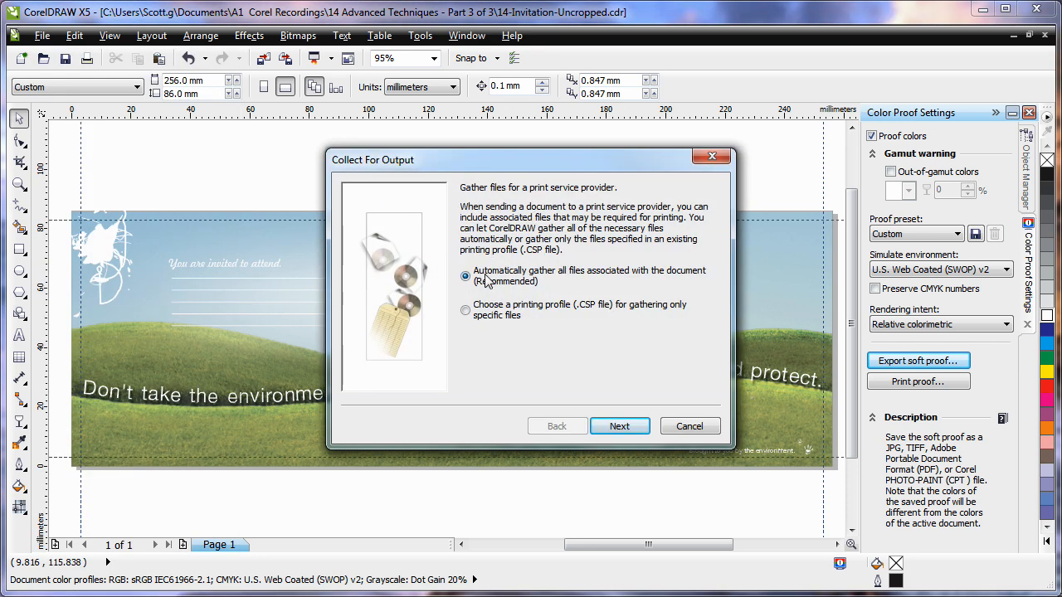
left_click(621, 424)
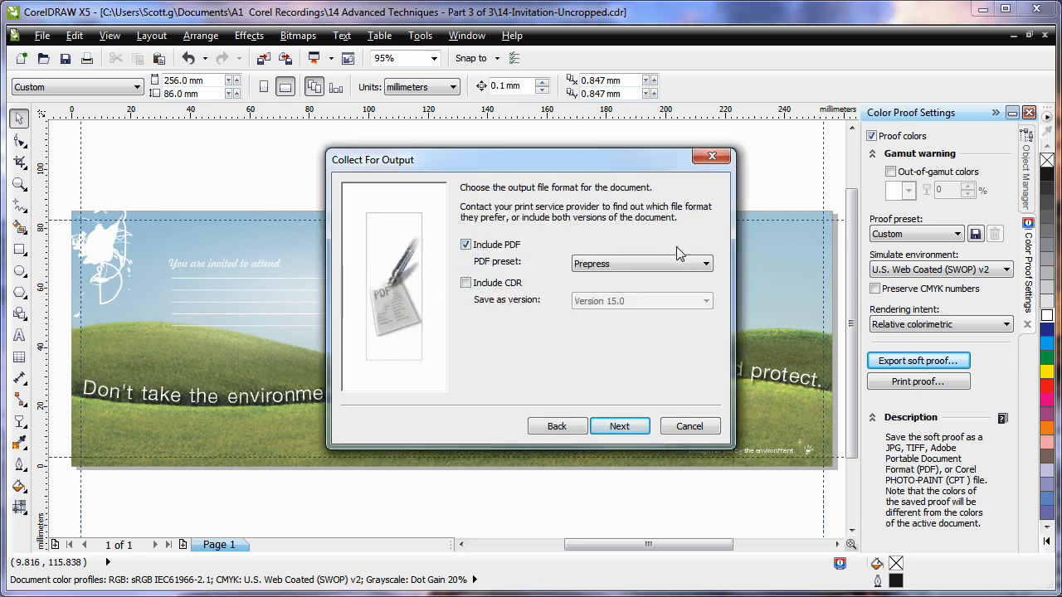
left_click(703, 264)
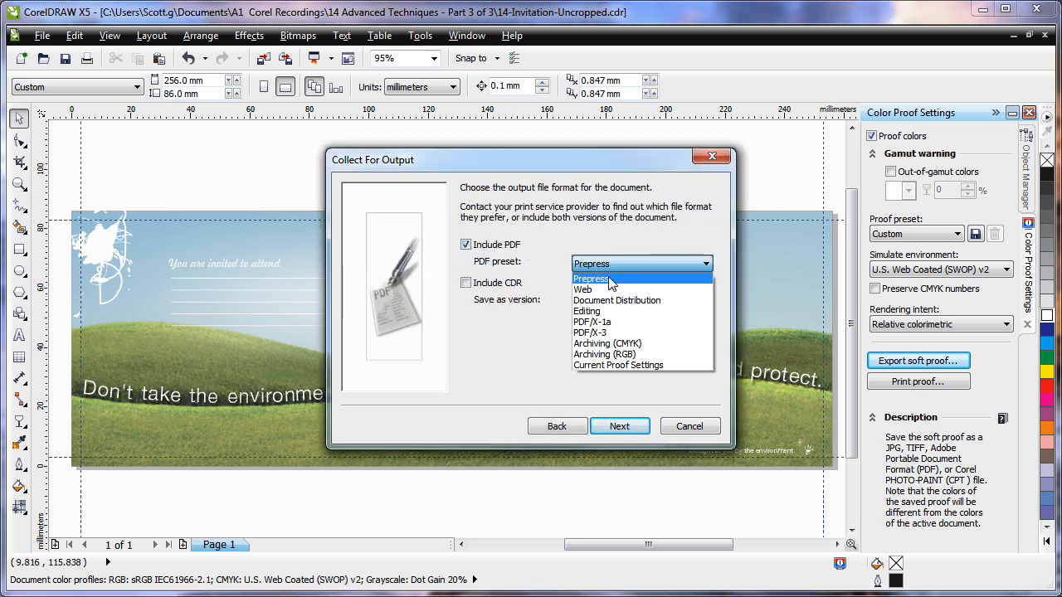
left_click(591, 279)
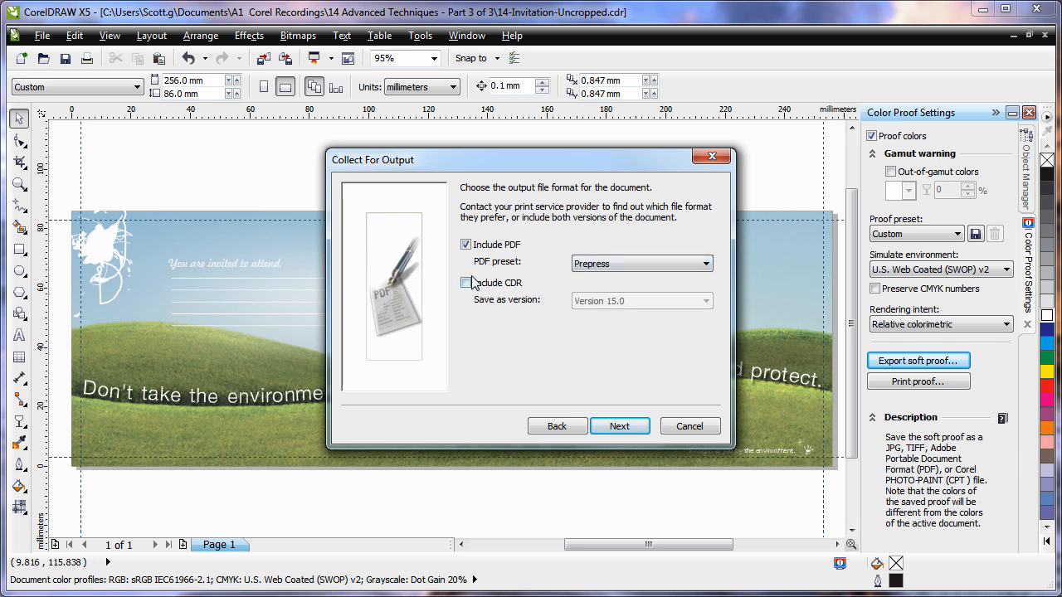
left_click(465, 282)
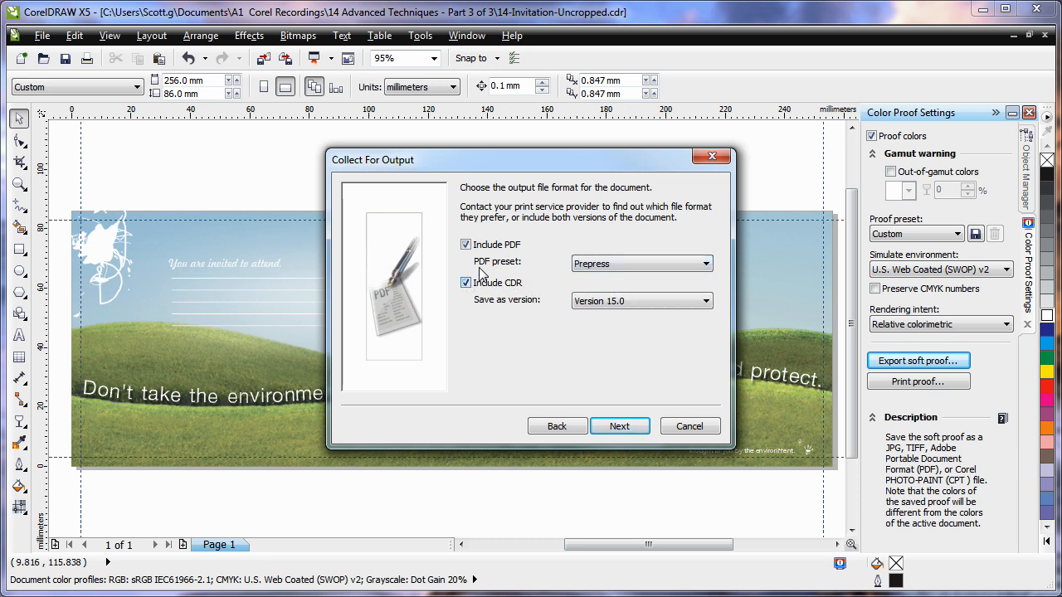
Step: Include document fonts and colour profiles and pack the output into a compressed folder
left_click(619, 425)
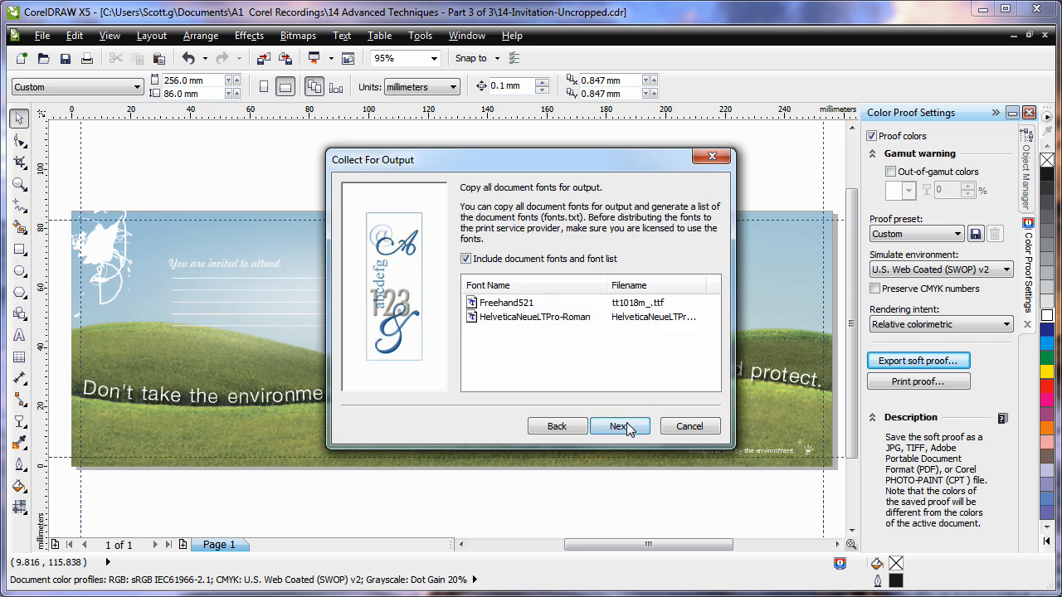
left_click(619, 425)
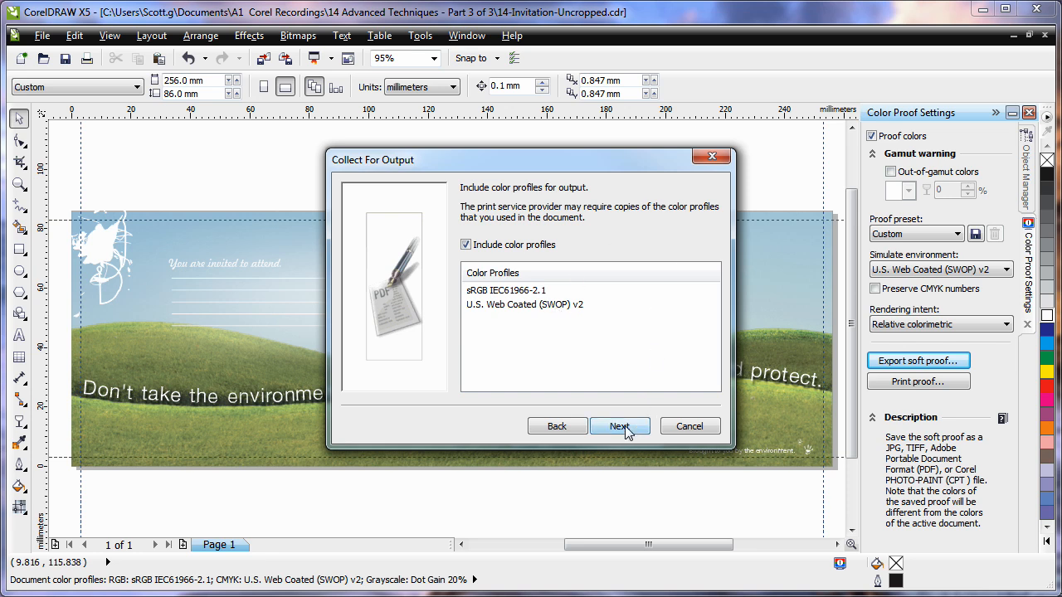
left_click(619, 425)
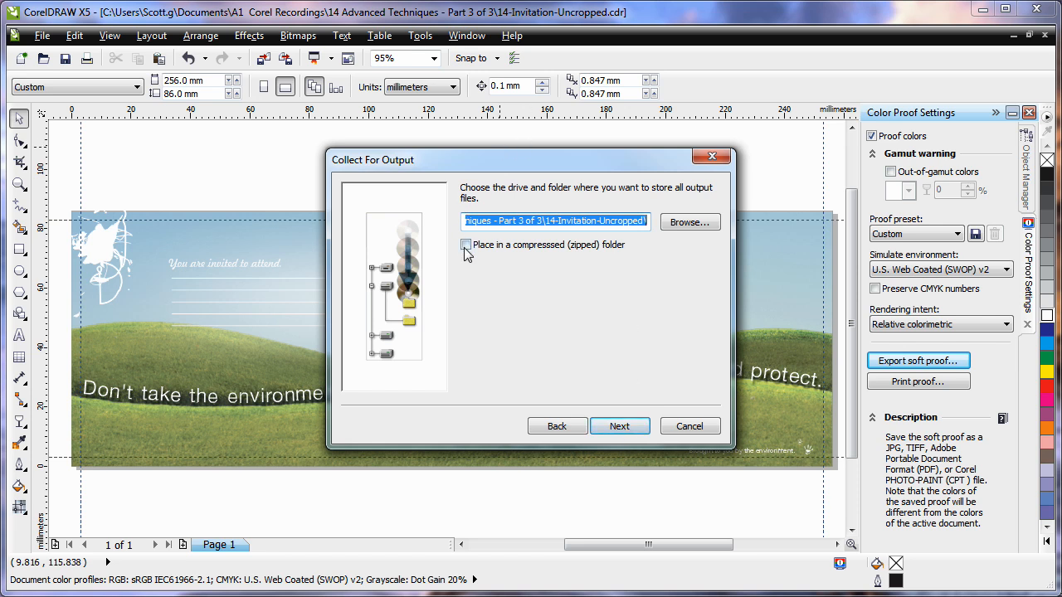
left_click(465, 246)
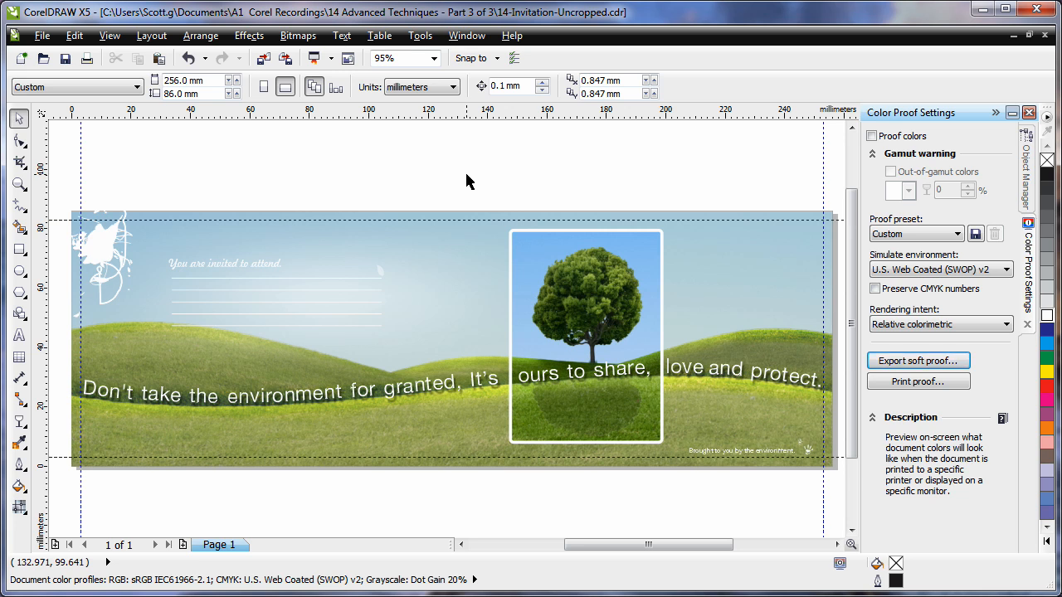
mouse_move(448, 171)
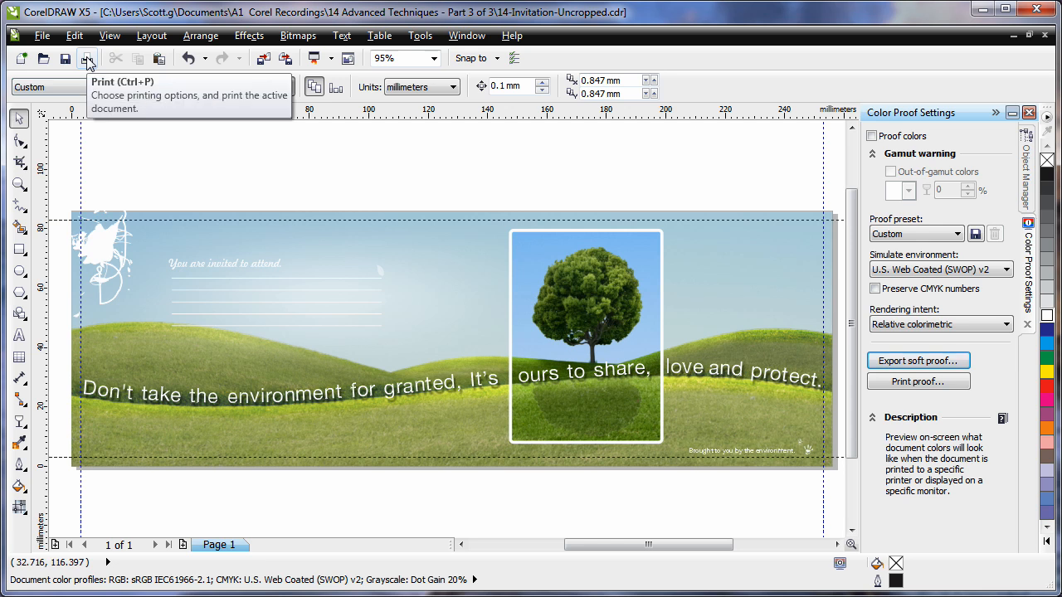
Step: Bring up the Print Preview of the invitation banner from the Print dialog
left_click(86, 58)
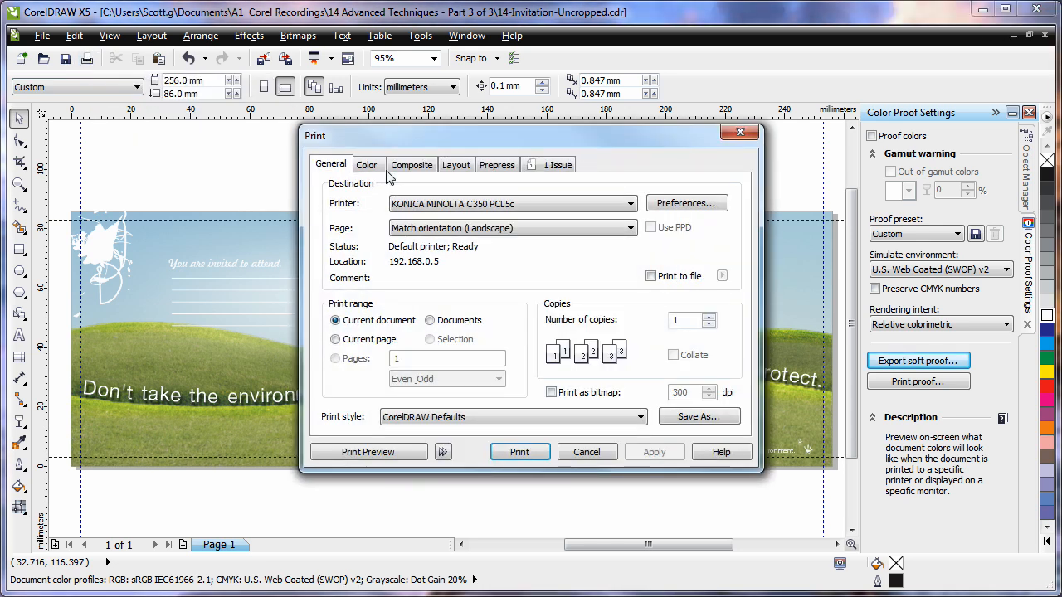
left_click(368, 451)
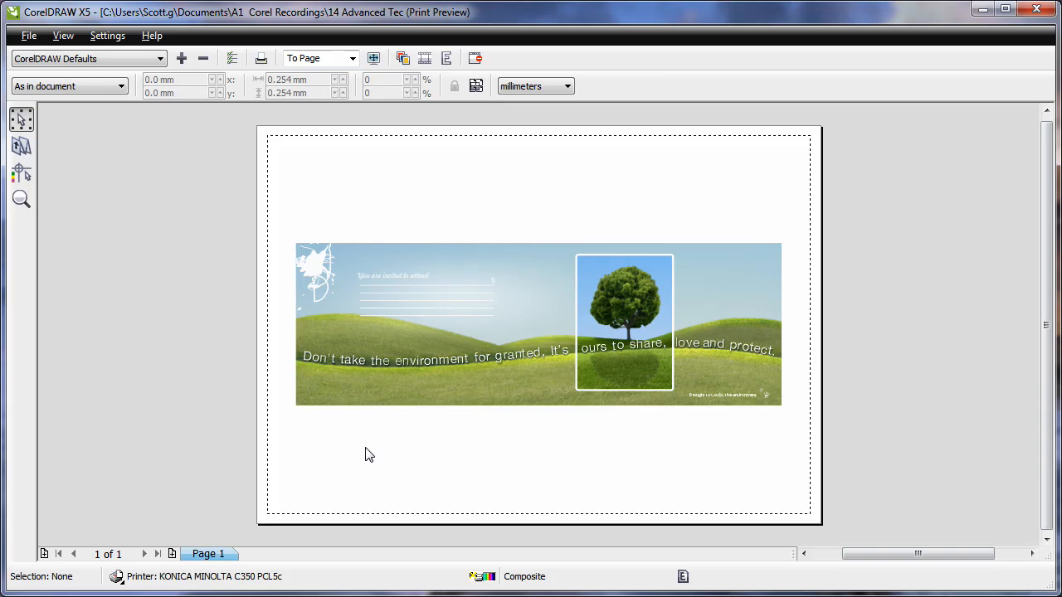
mouse_move(233, 58)
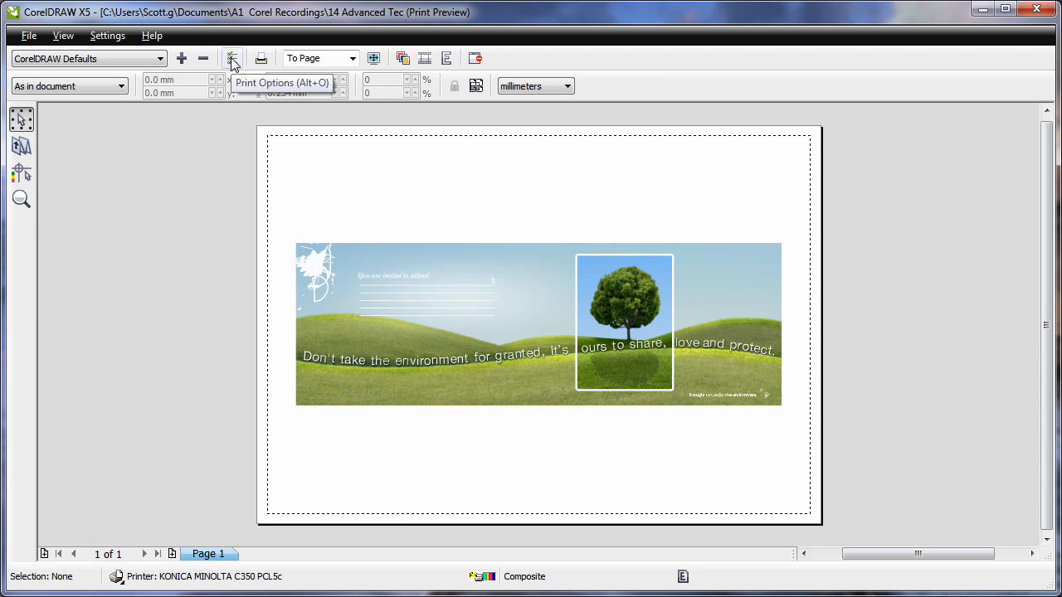
Step: In Print Options Layout, enable Print tiled pages repositioned to the top-left corner and apply
left_click(232, 58)
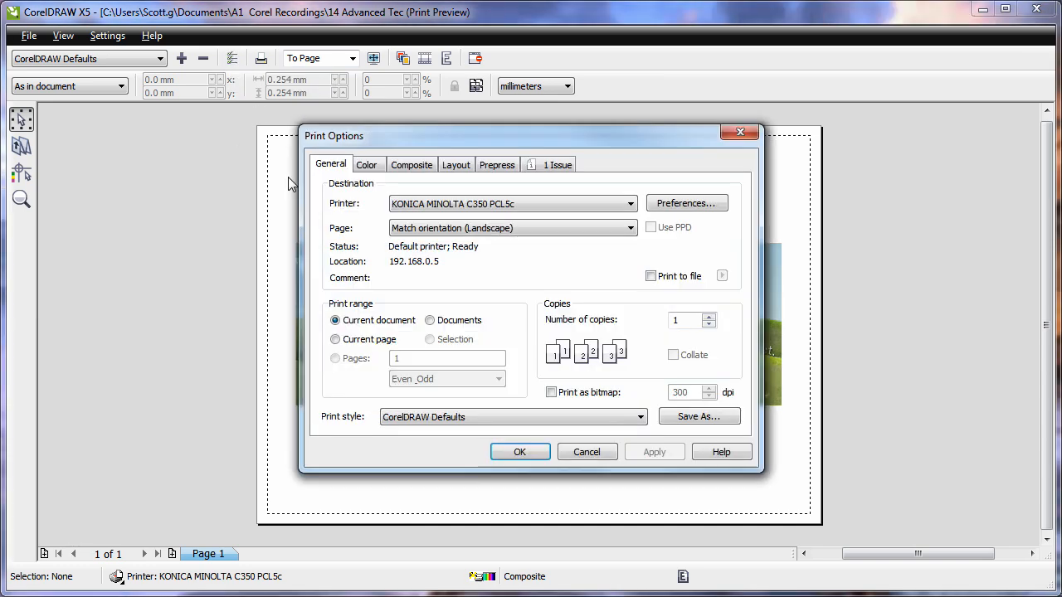
left_click(455, 164)
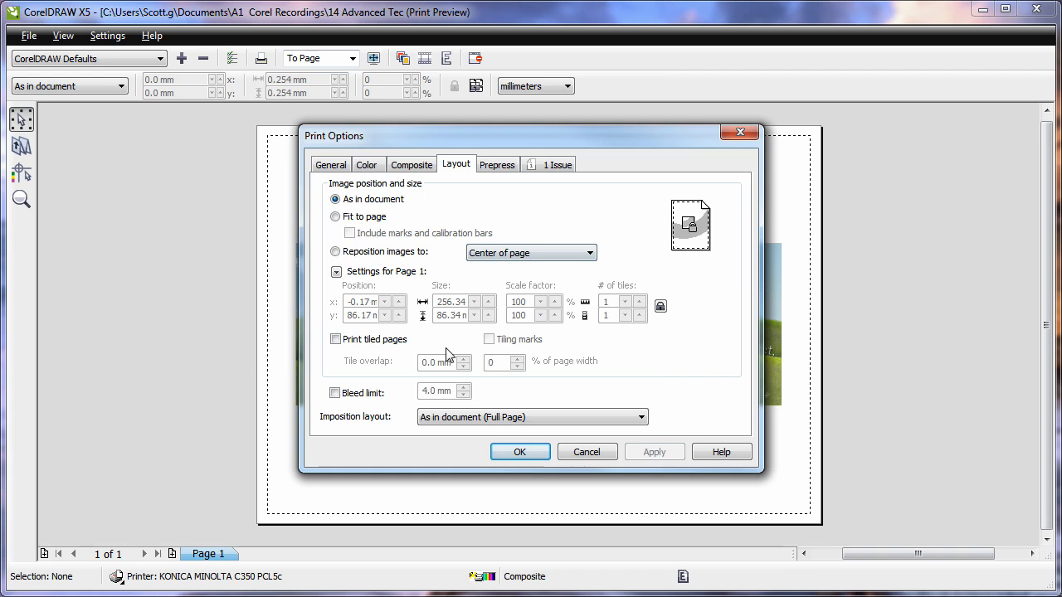
left_click(335, 338)
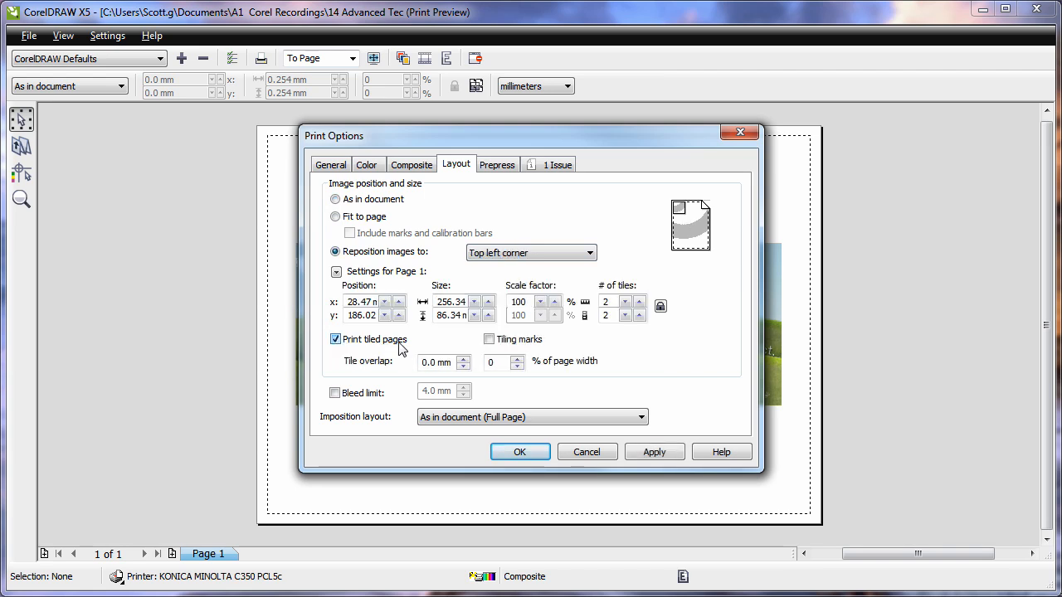
left_click(519, 452)
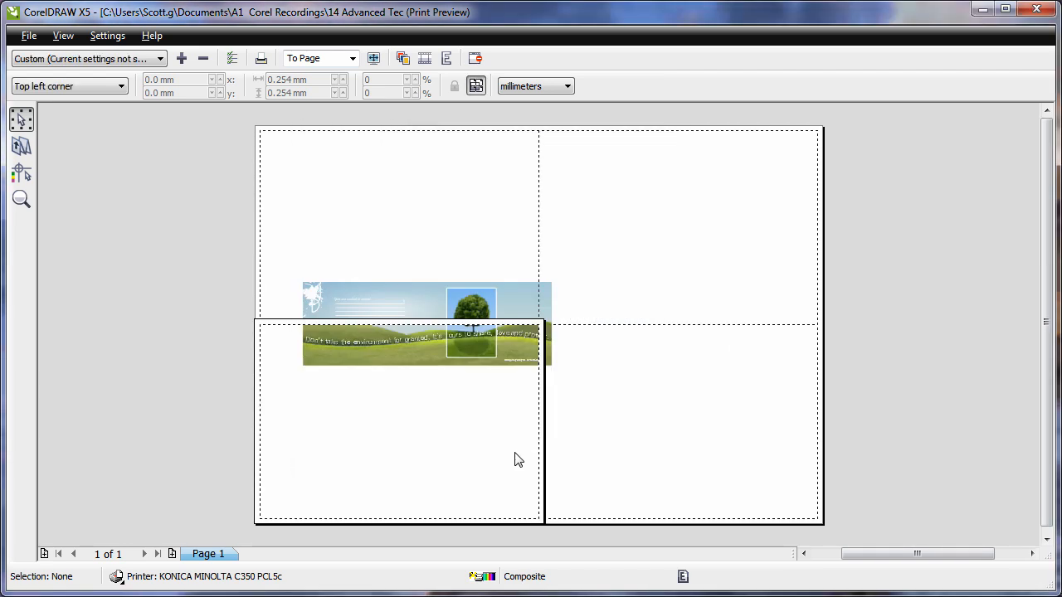
mouse_move(431, 414)
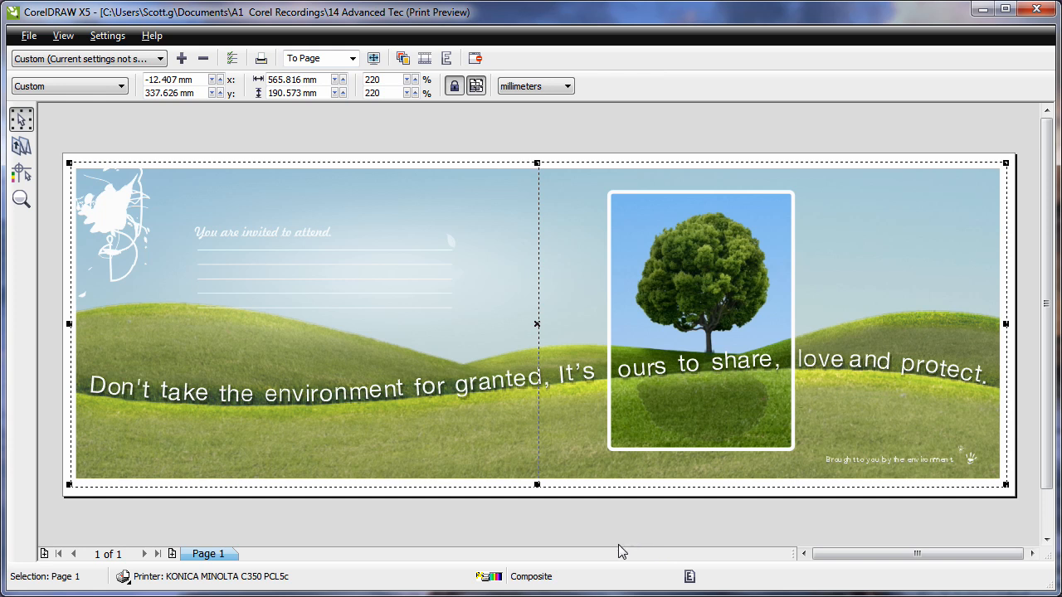
mouse_move(607, 554)
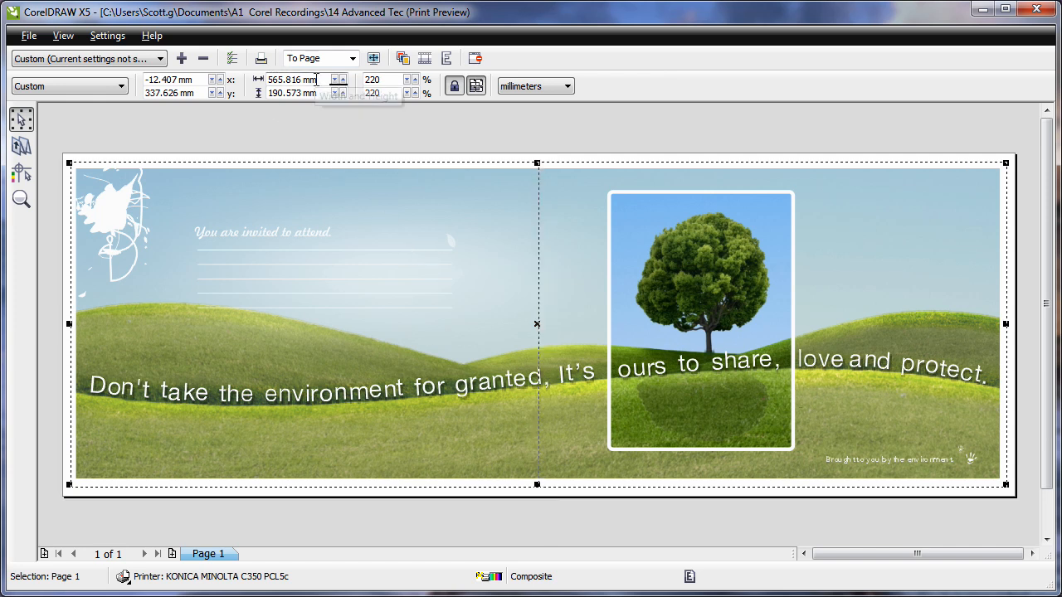
mouse_move(296, 79)
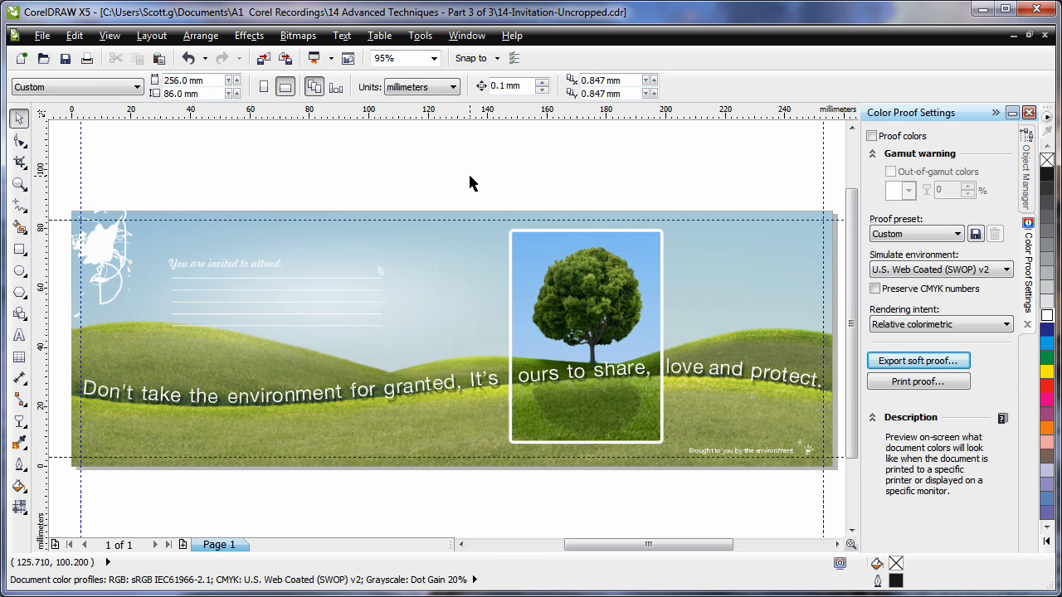
mouse_move(445, 514)
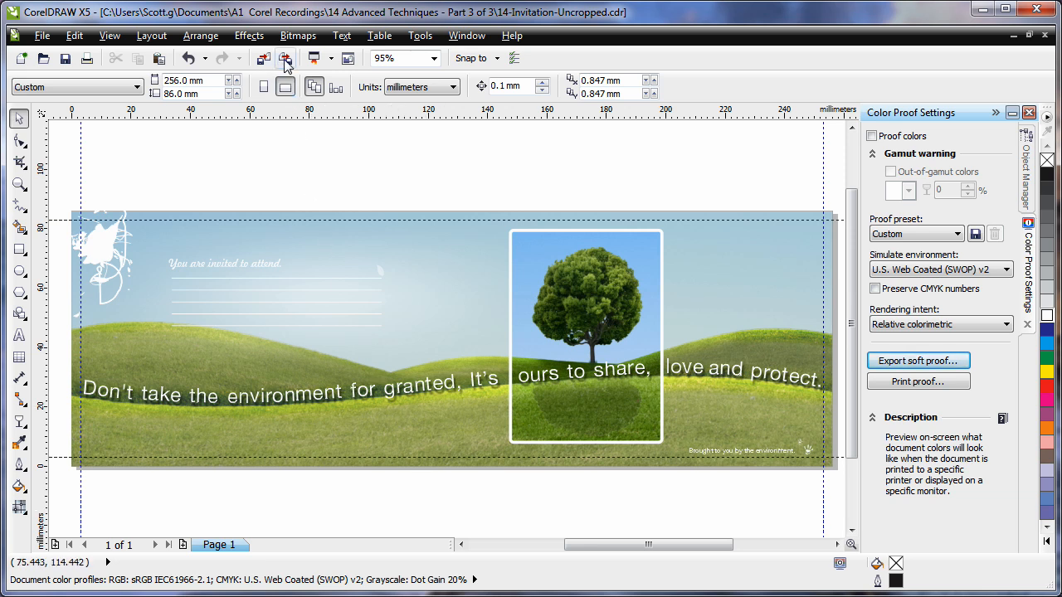
left_click(285, 58)
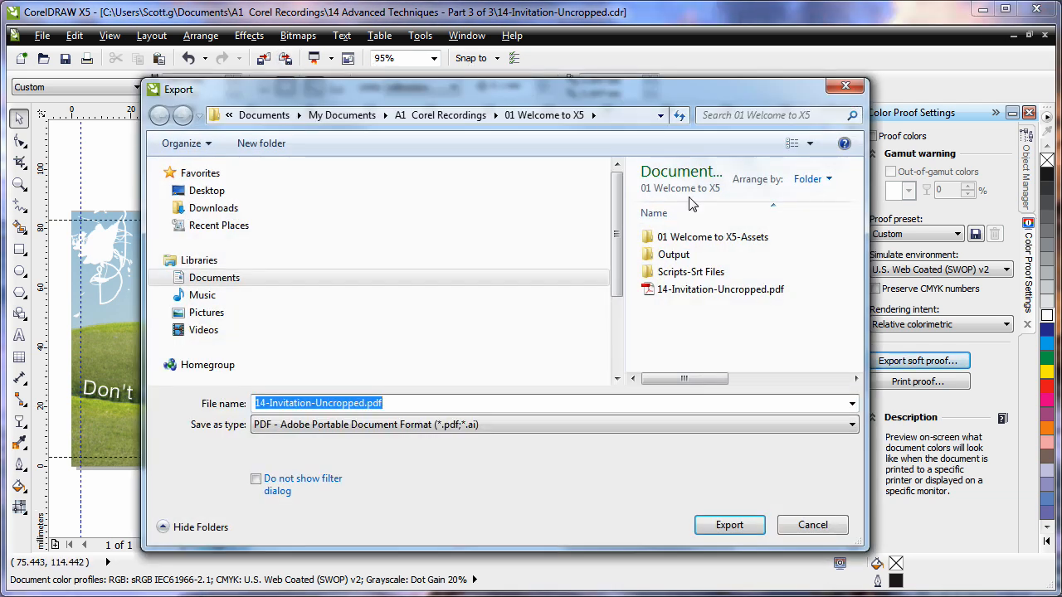
left_click(850, 424)
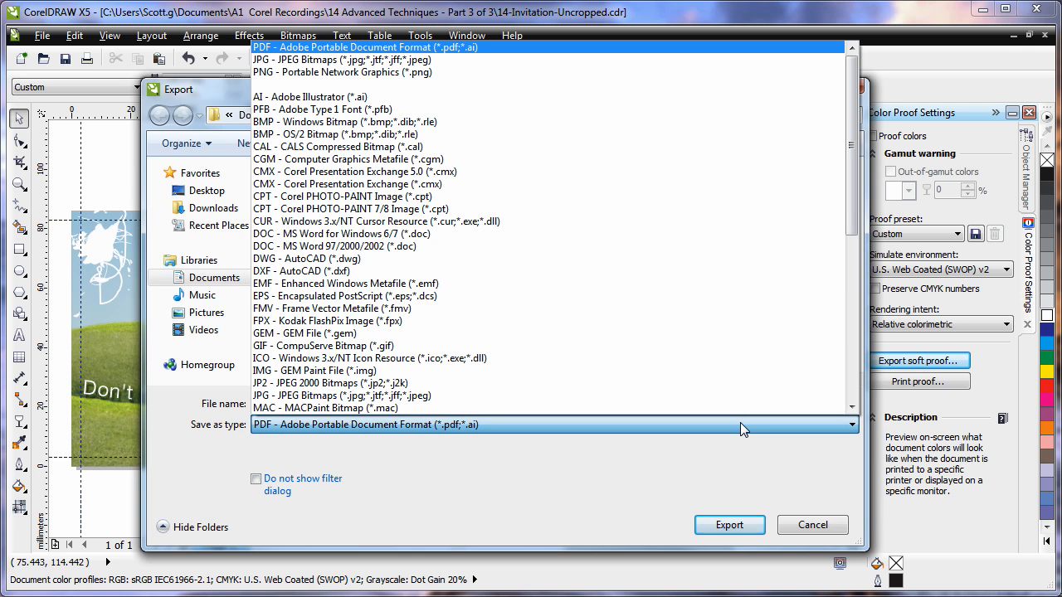
scroll("down", 3)
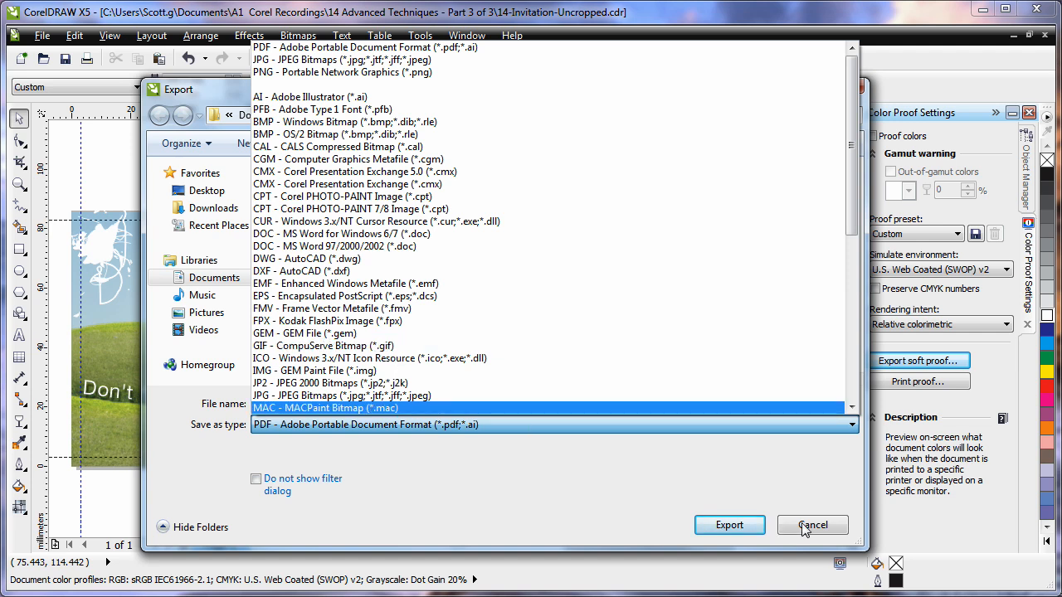
left_click(813, 524)
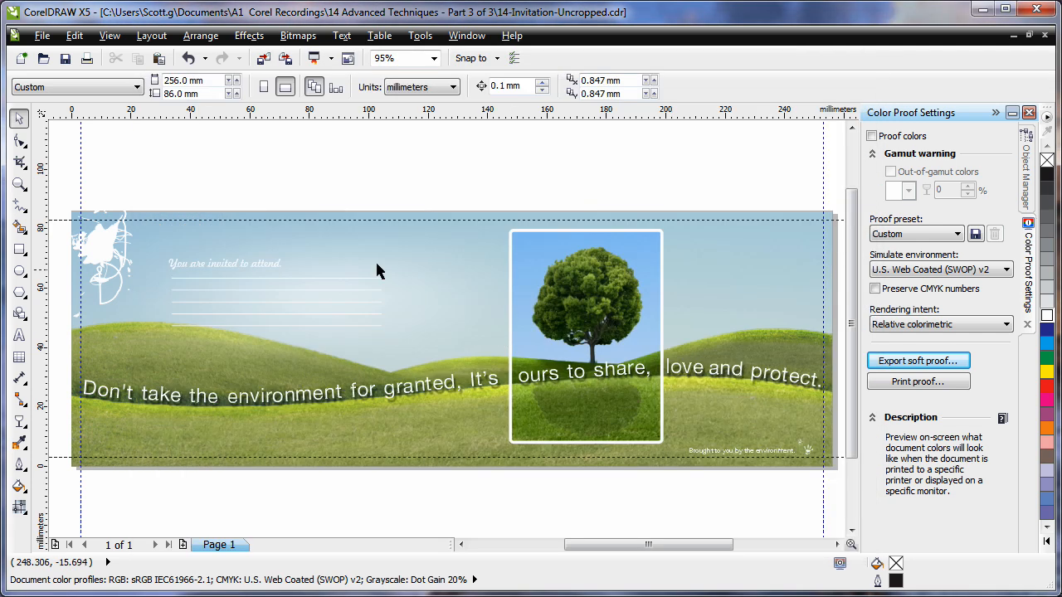
Step: Start Export For Web and preview the banner with the Medium quality JPEG preset
left_click(41, 35)
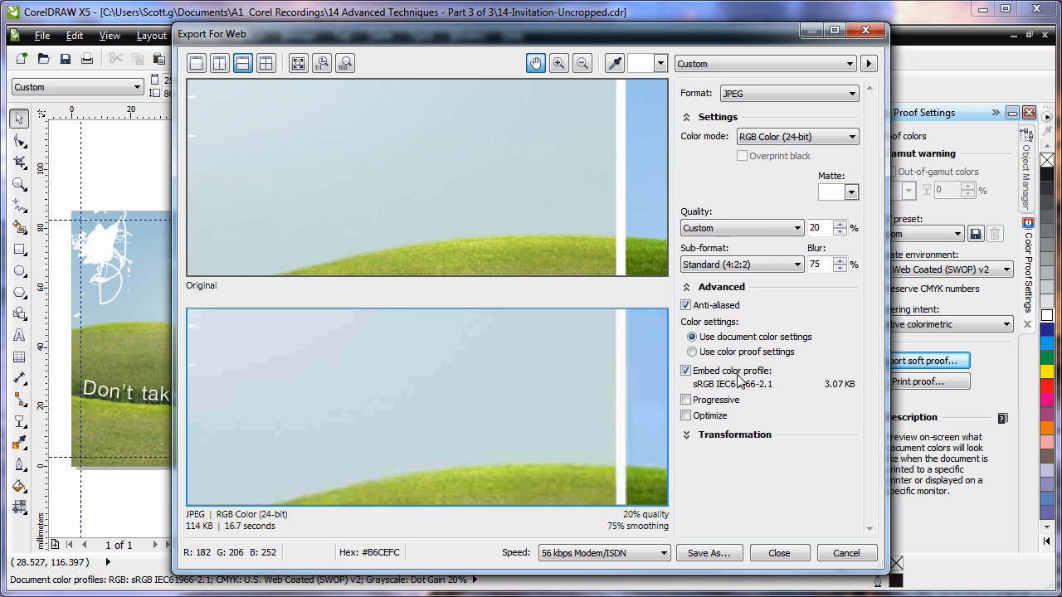
left_click(850, 63)
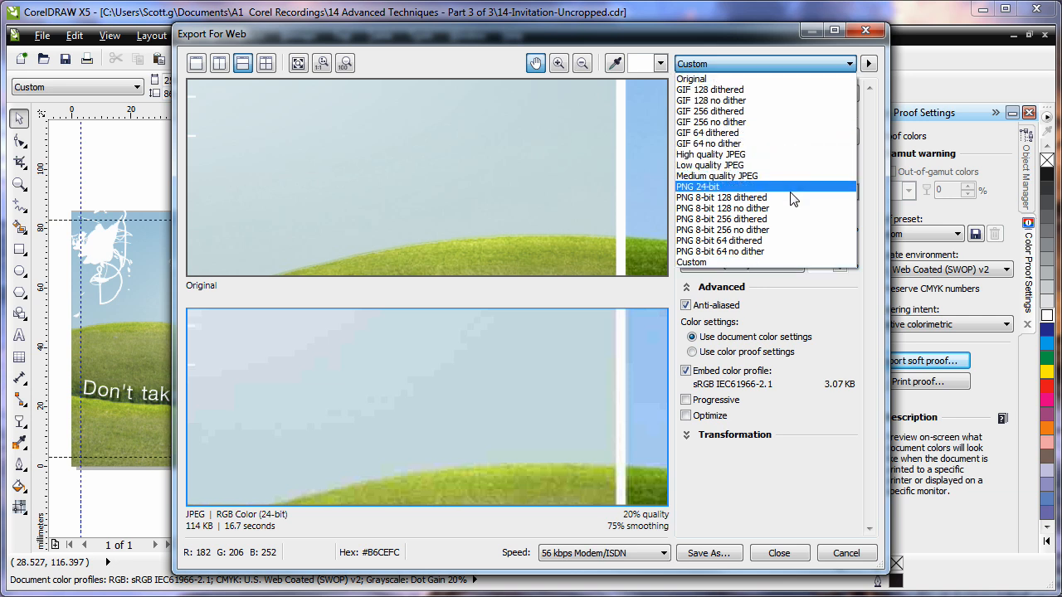
mouse_move(791, 209)
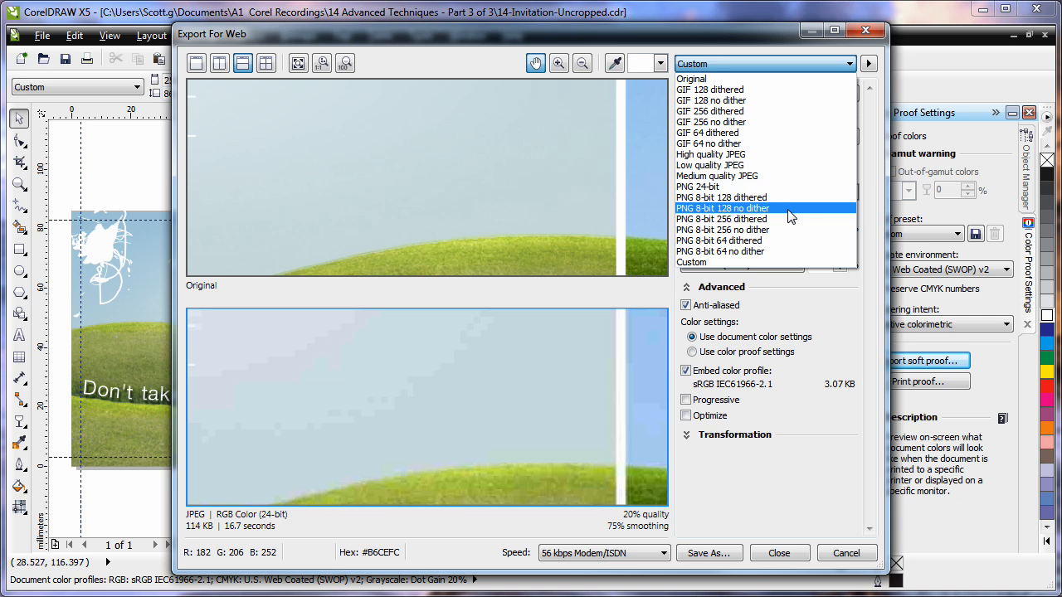
mouse_move(784, 143)
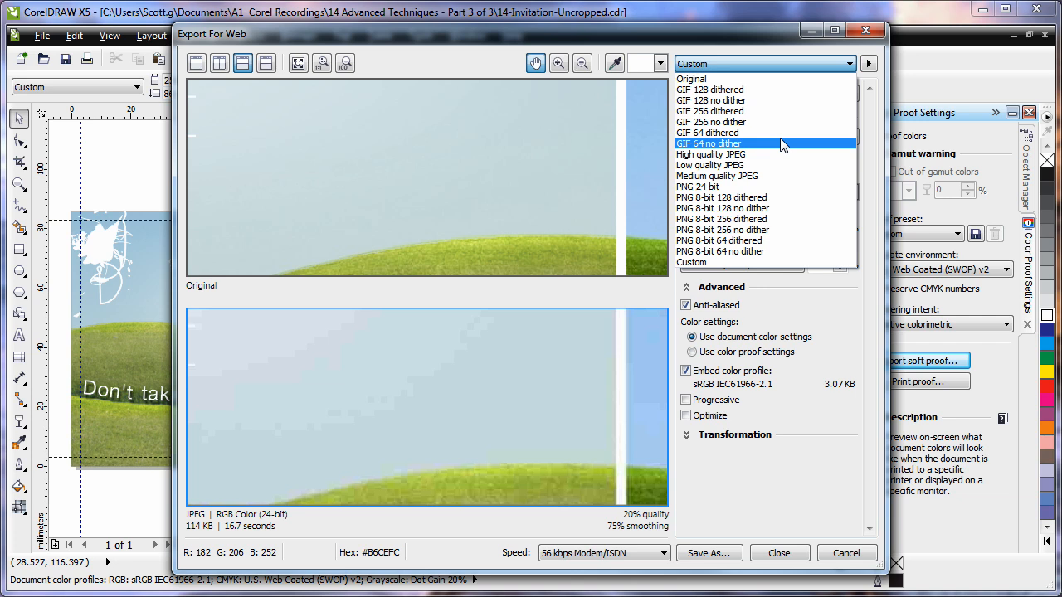
mouse_move(782, 147)
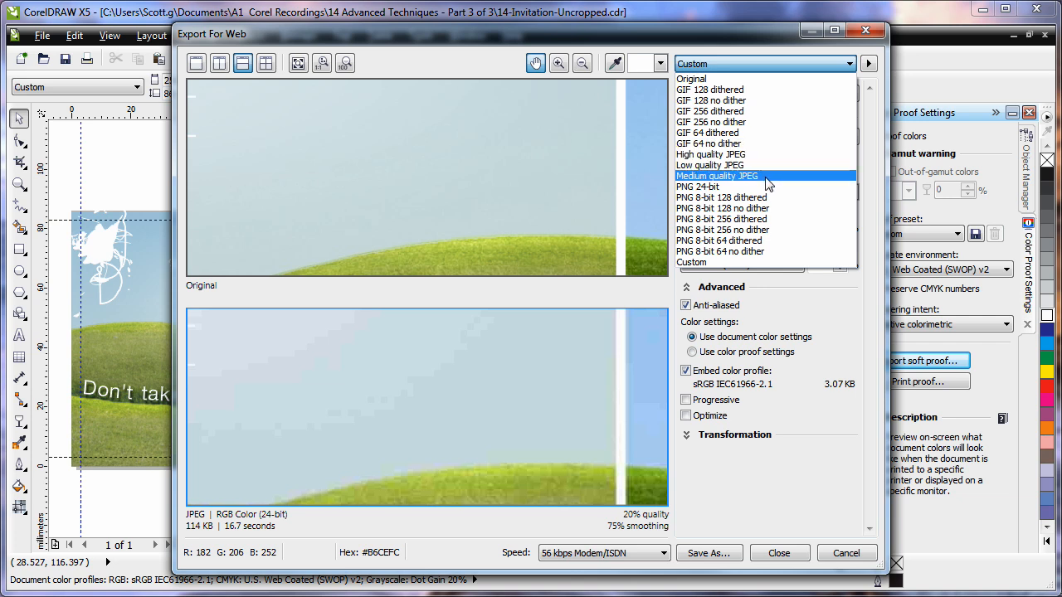
left_click(717, 176)
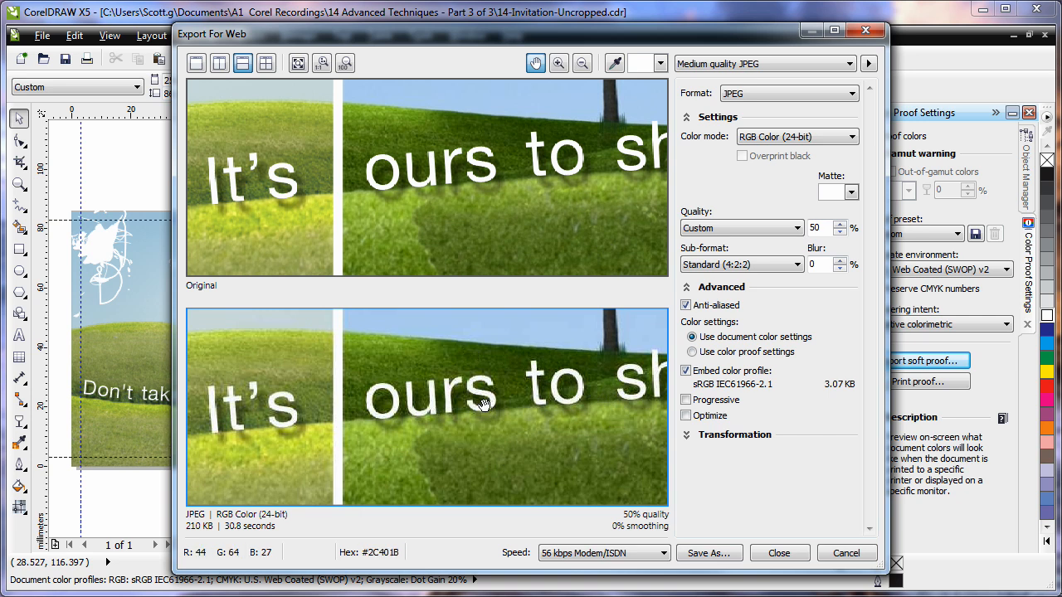
mouse_move(495, 176)
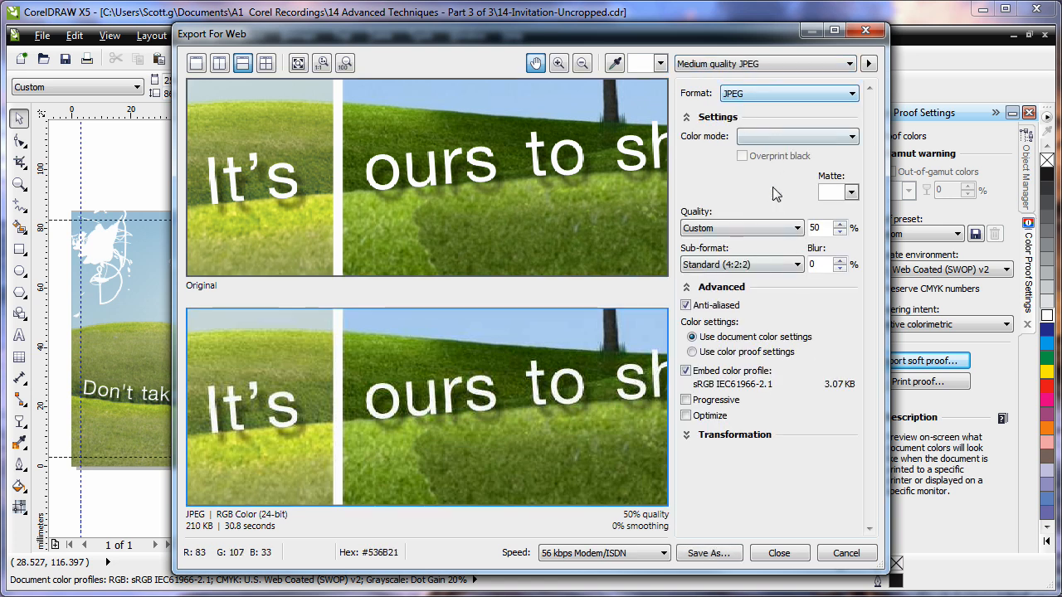
Step: Change the web export preset to High quality JPEG at 80% quality, about 343 KB
left_click(760, 64)
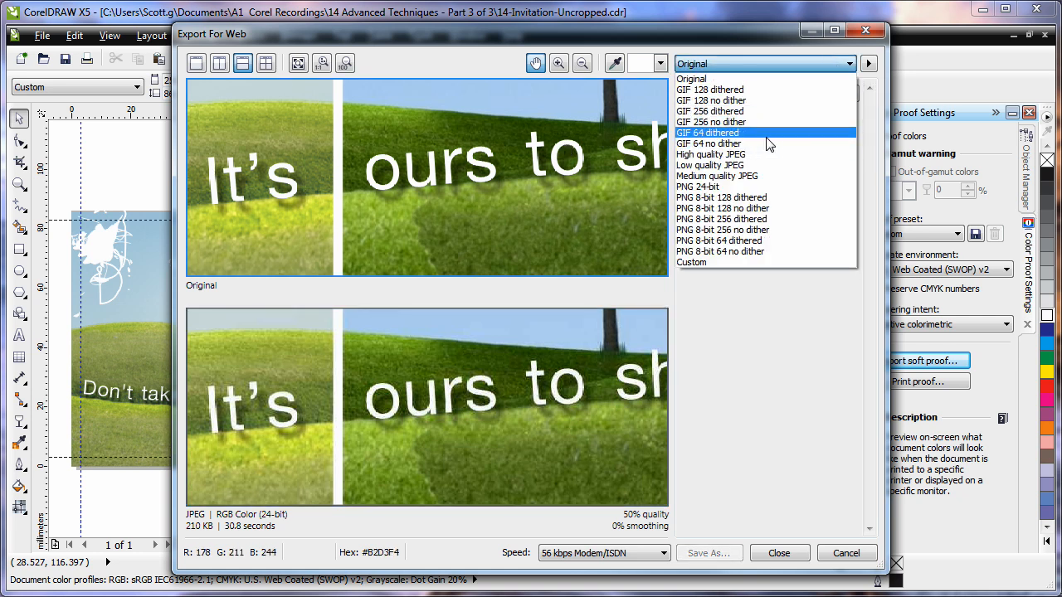
mouse_move(578, 143)
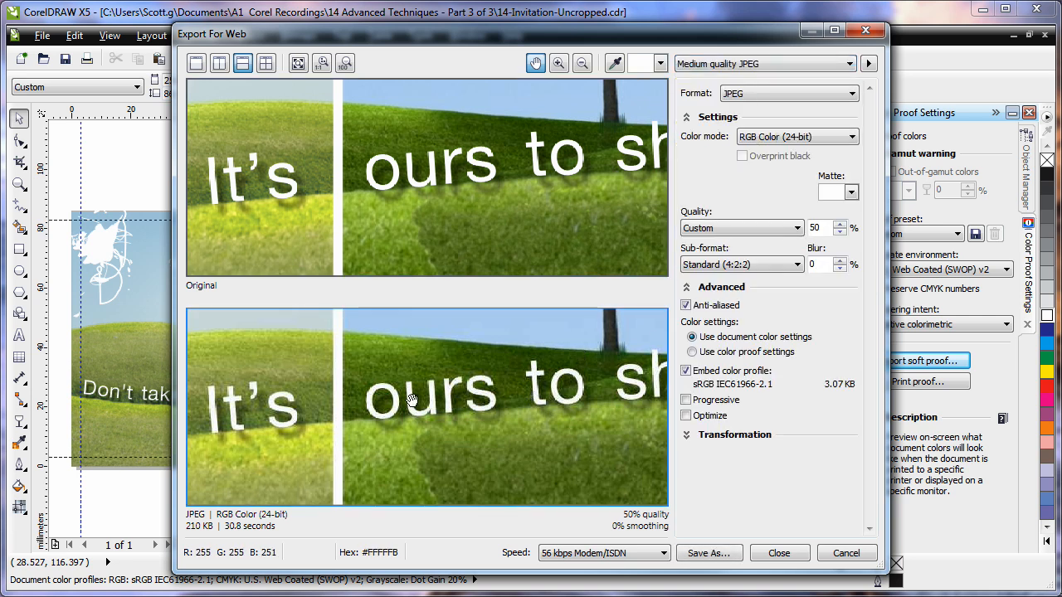
mouse_move(199, 538)
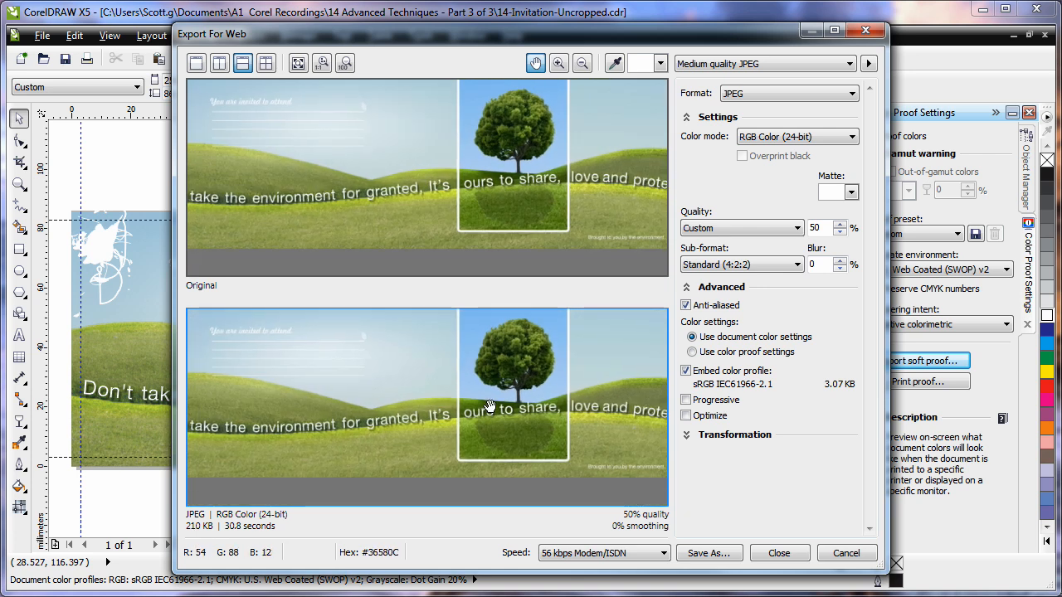
mouse_move(373, 349)
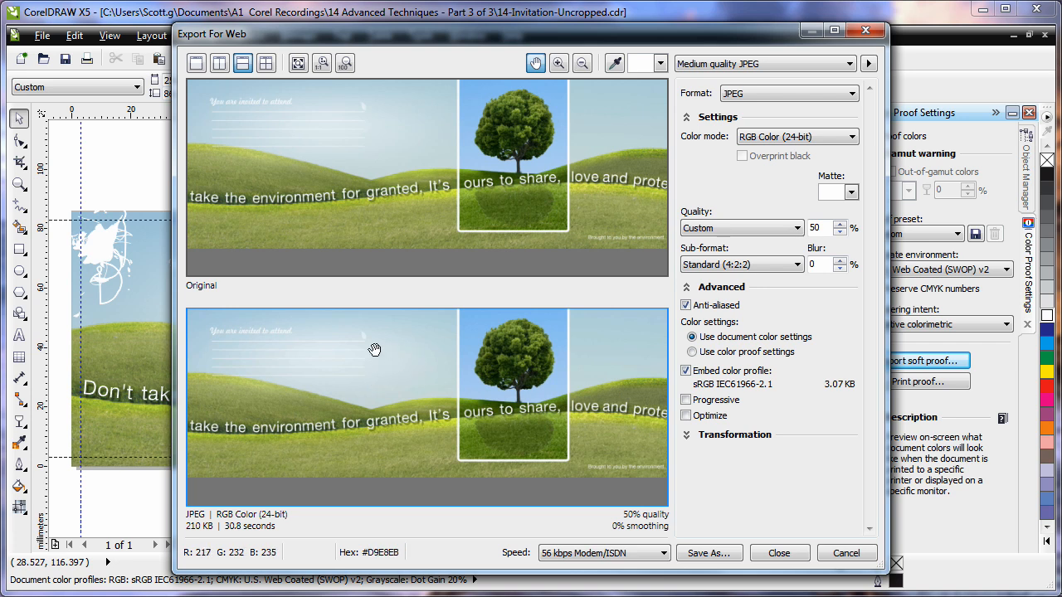
mouse_move(549, 431)
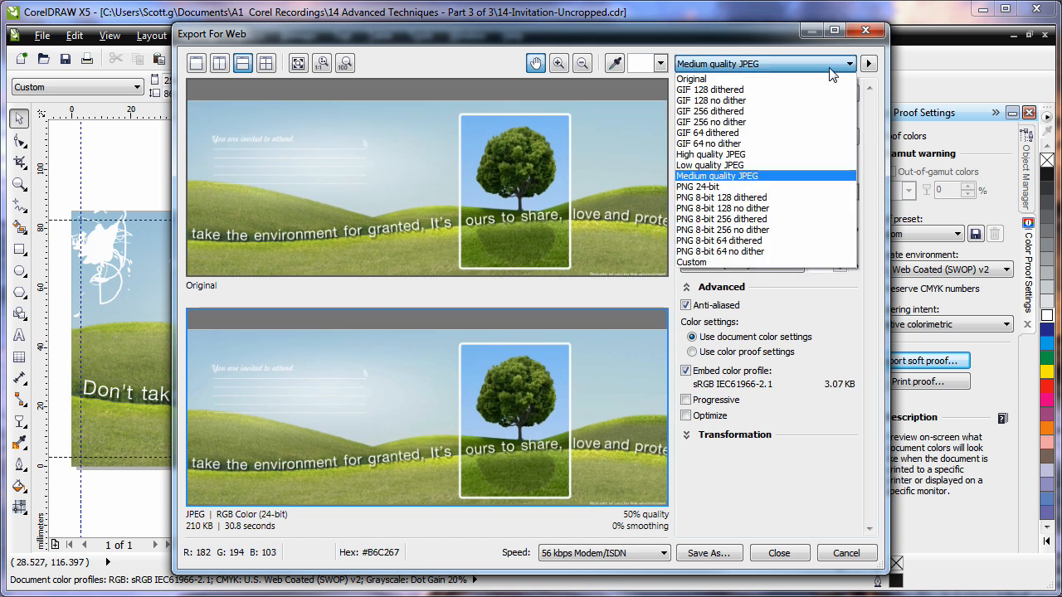
left_click(710, 155)
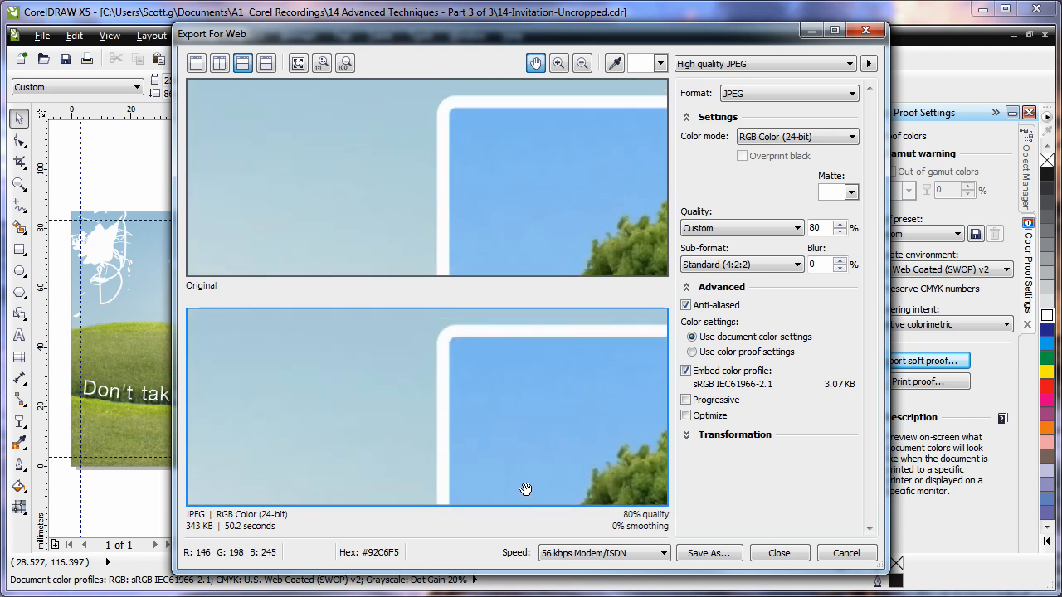
mouse_move(526, 485)
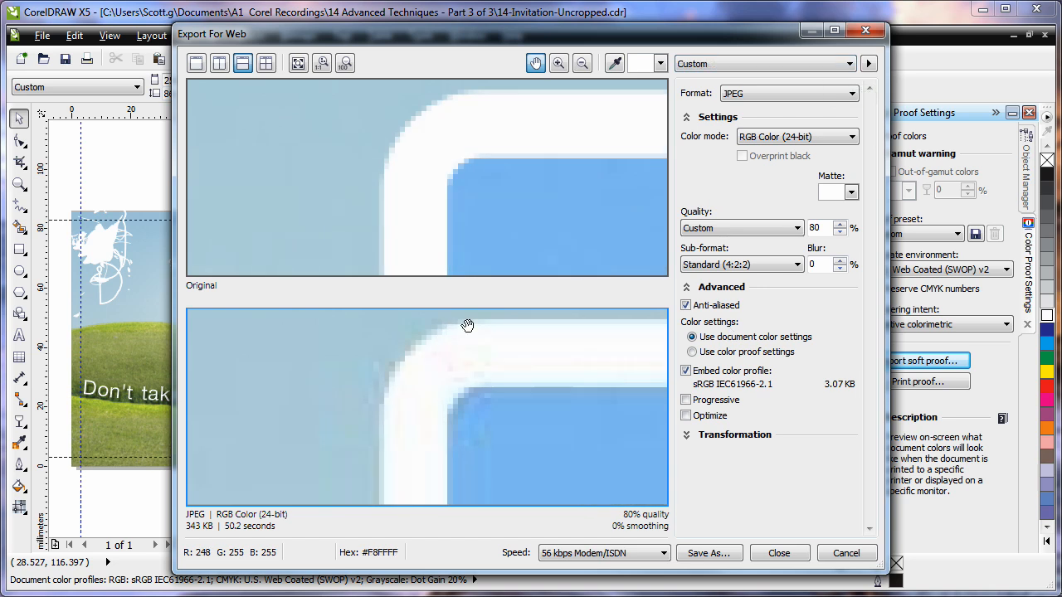
mouse_move(473, 445)
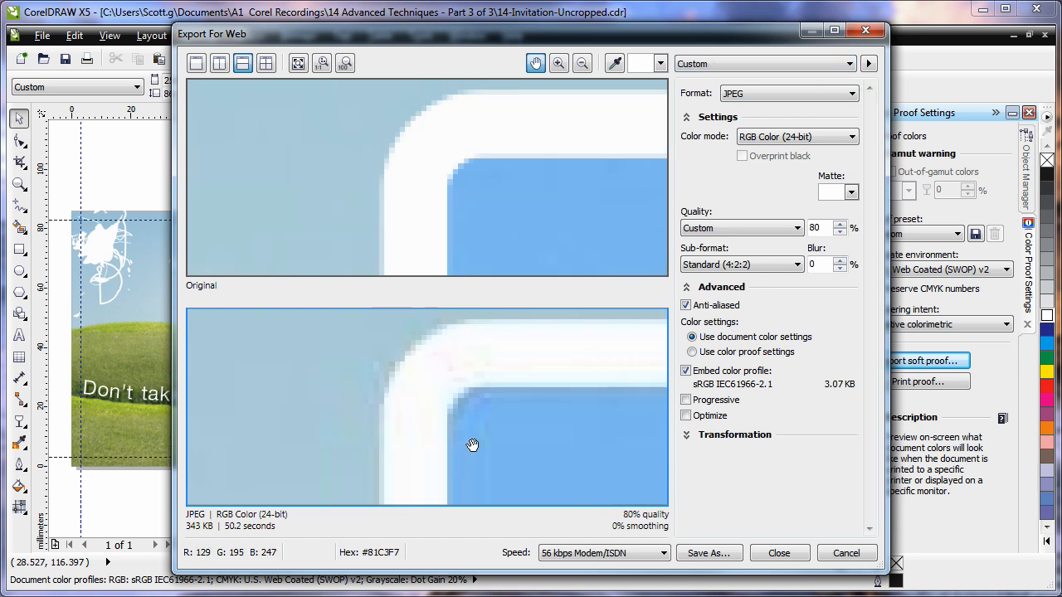
mouse_move(555, 407)
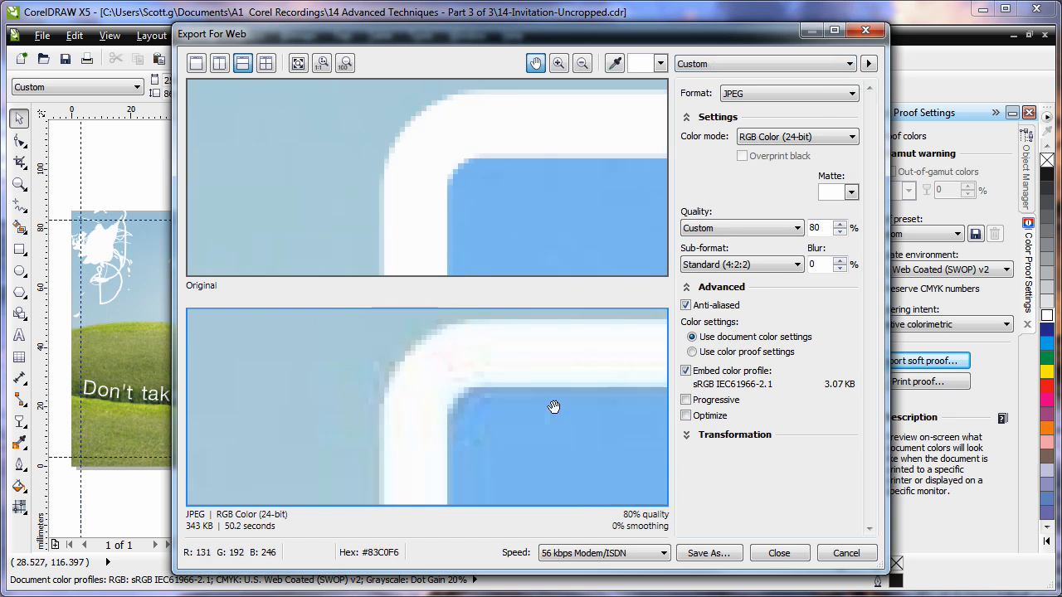
Step: Raise JPEG quality to 100 (about 1.44 MB), compare anti-aliasing off and on, then close the preview
left_click(840, 222)
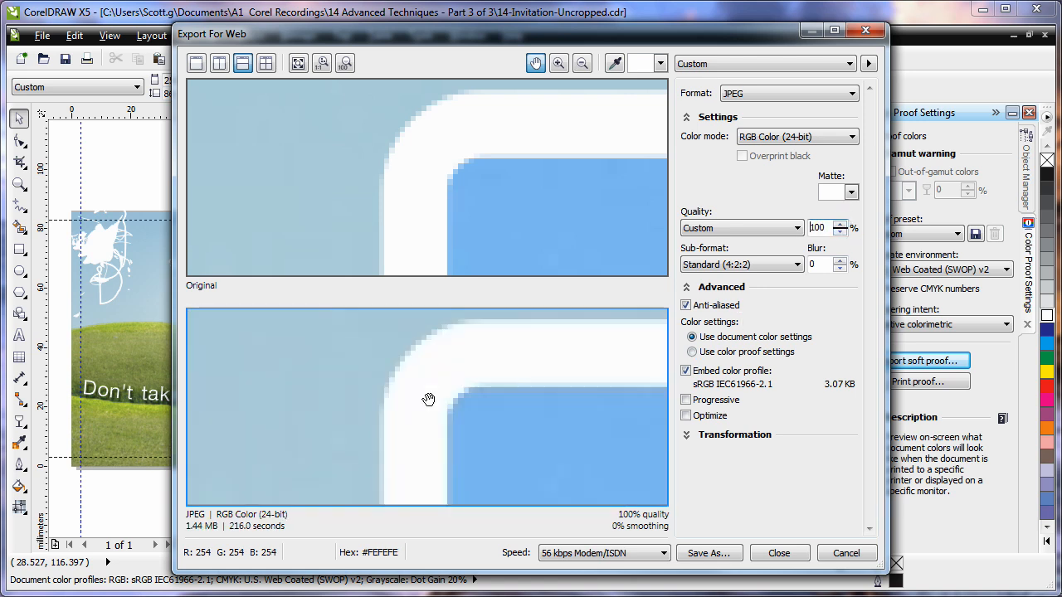
left_click(686, 306)
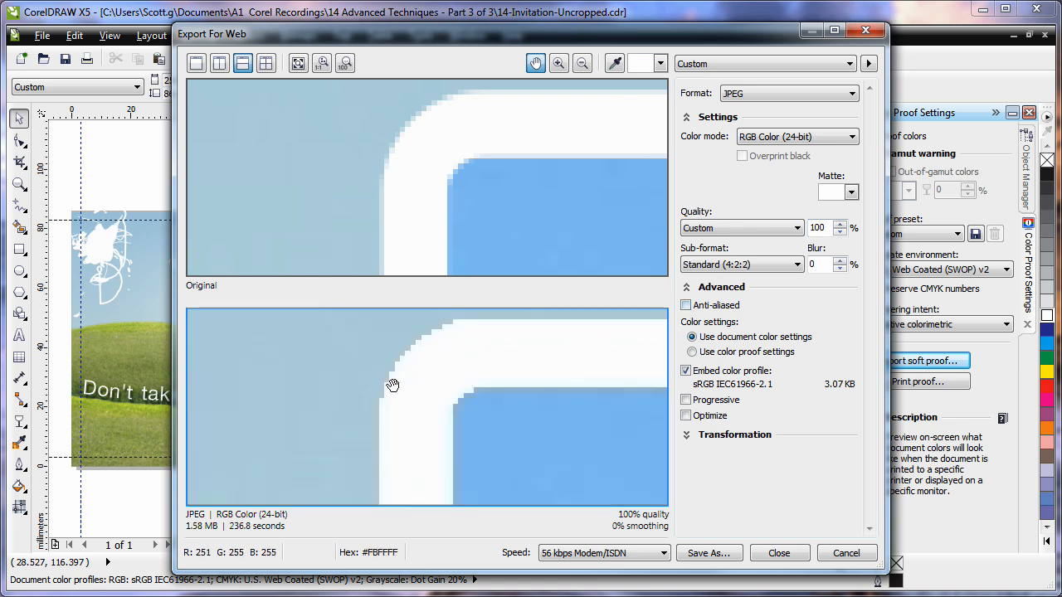
mouse_move(475, 98)
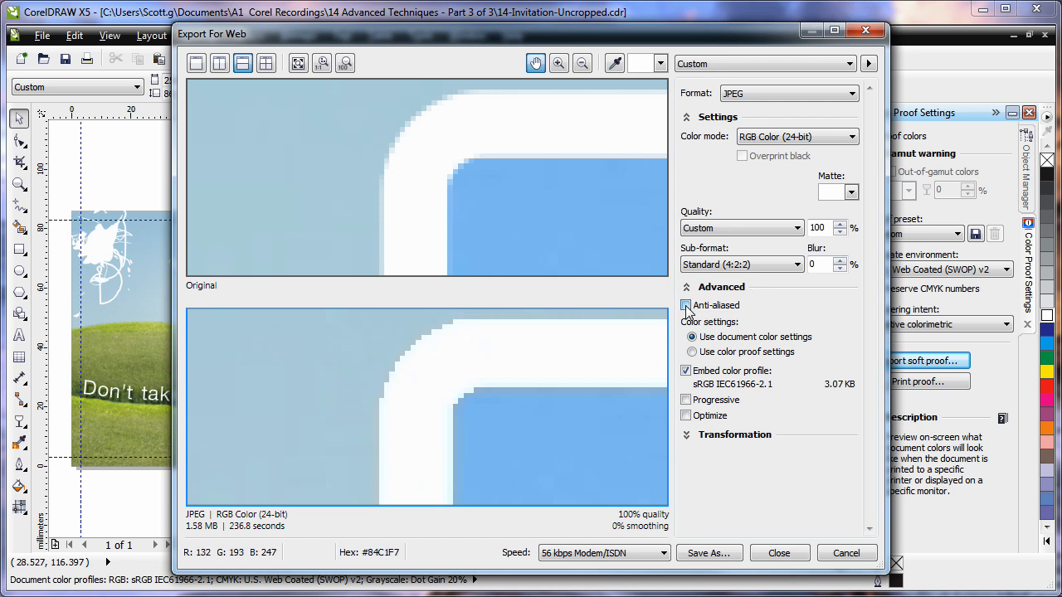
left_click(687, 305)
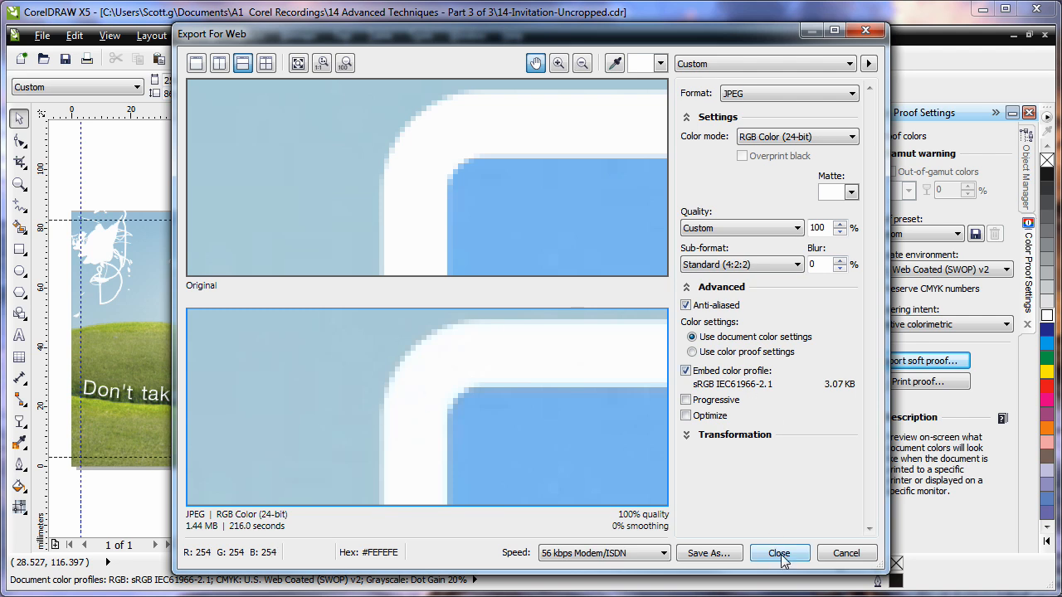
left_click(780, 552)
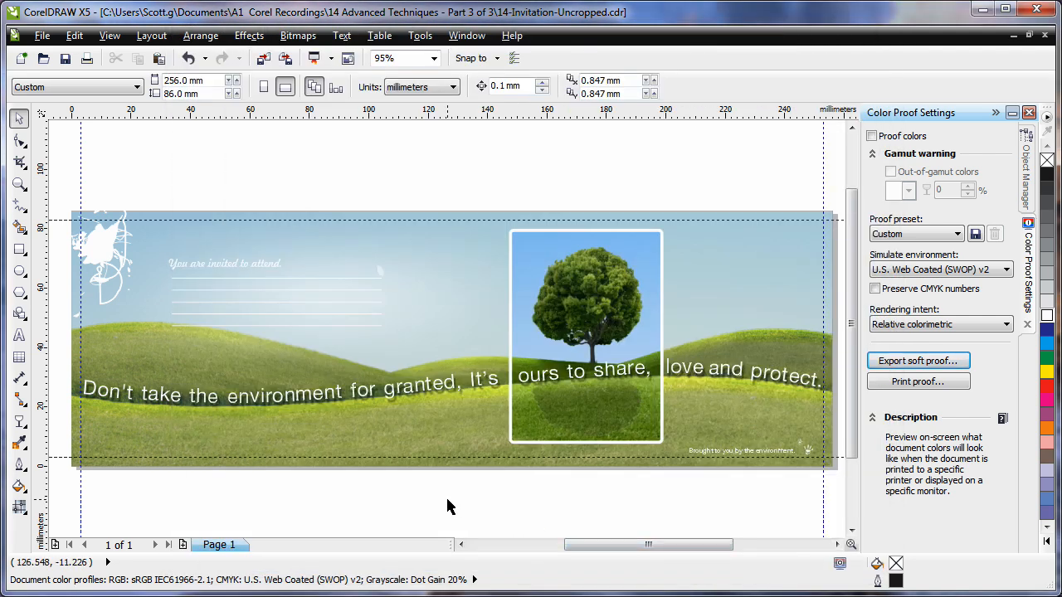